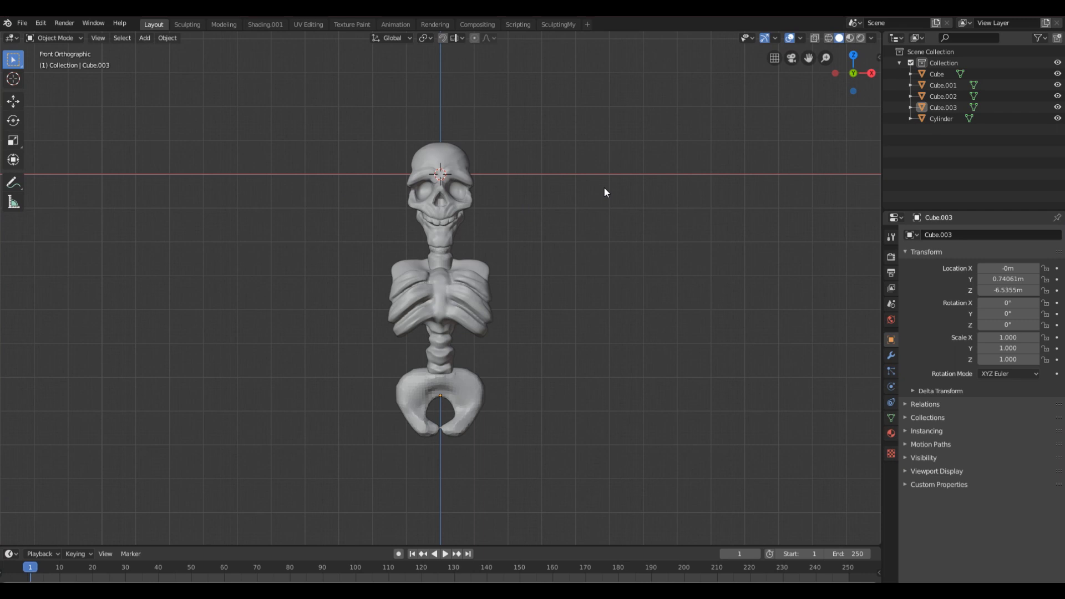
mouse_move(883, 168)
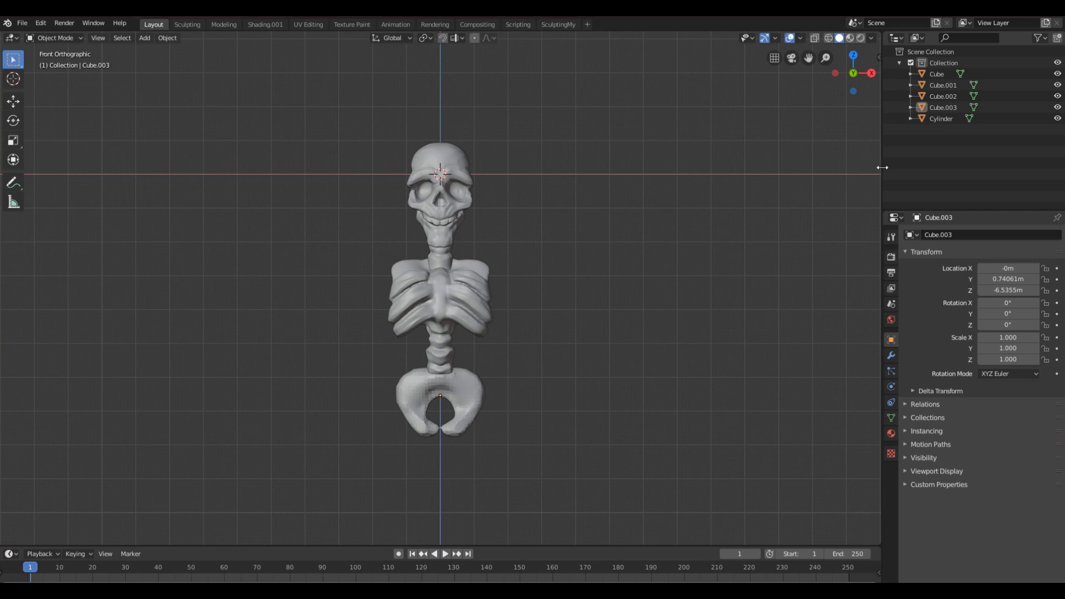
mouse_move(504, 26)
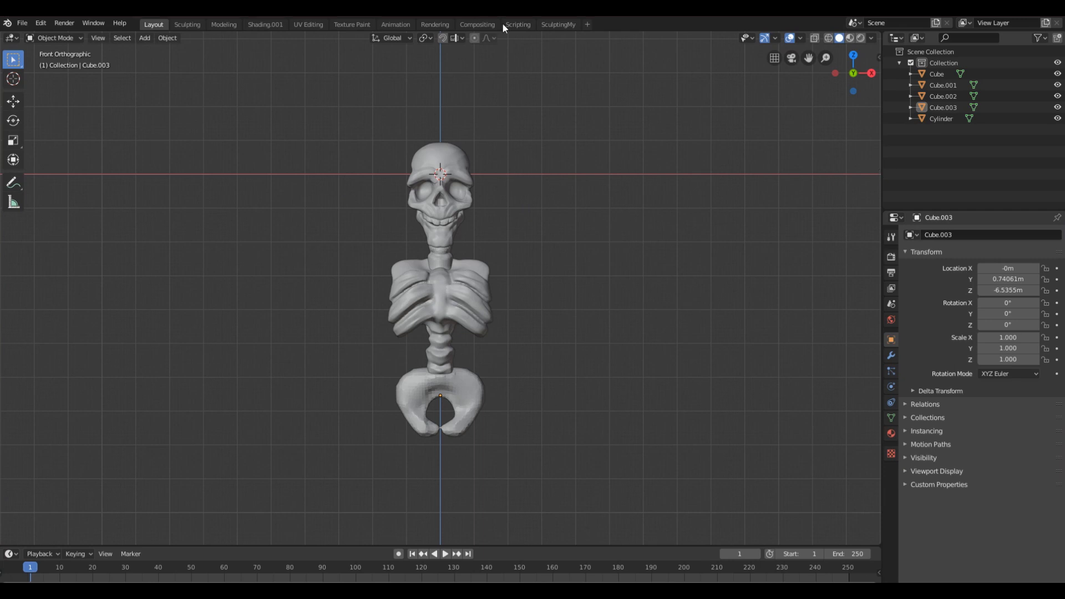
- Preview the SculptingMy workspace, then return to the Layout workspace
left_click(557, 23)
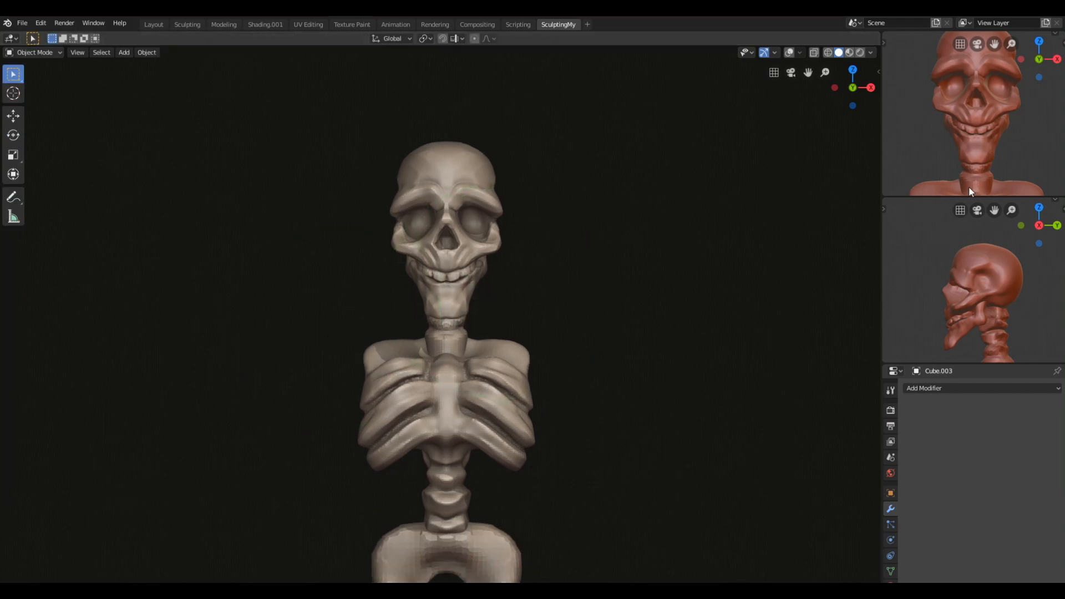
mouse_move(952, 138)
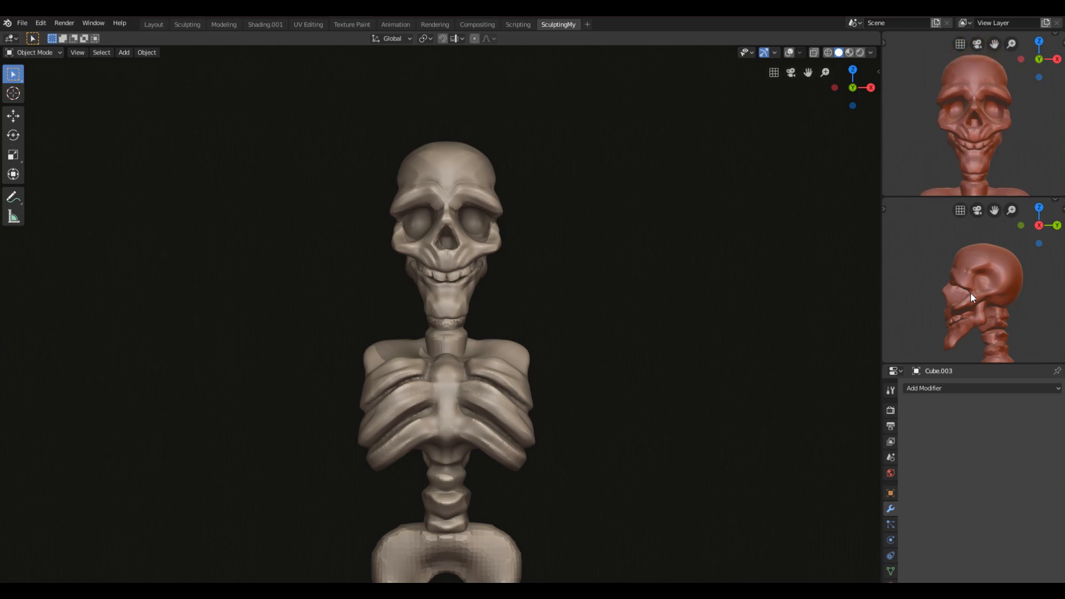
scroll("down", 3)
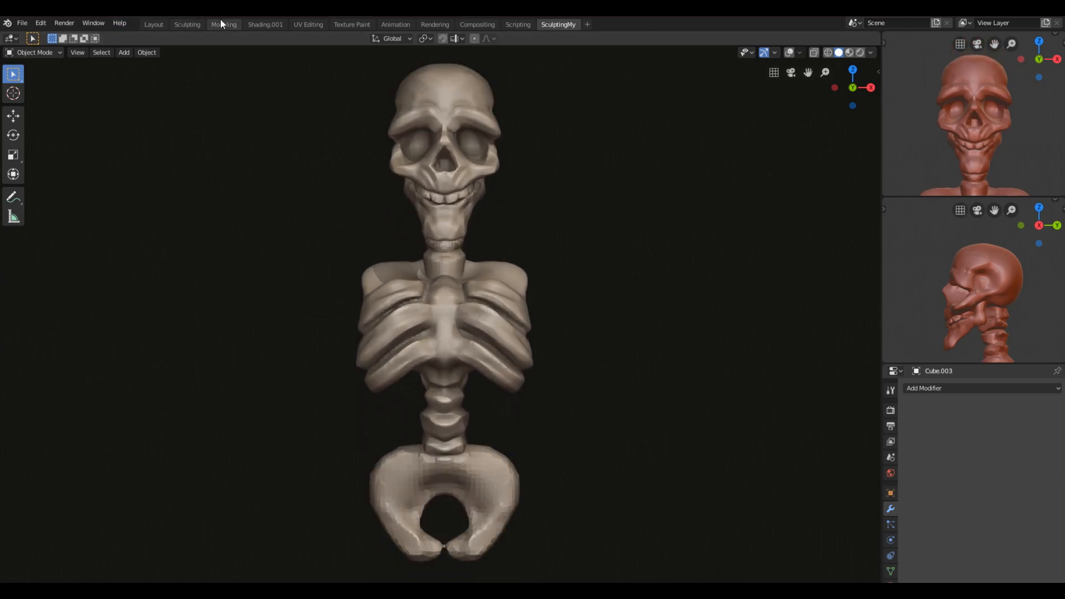
left_click(153, 23)
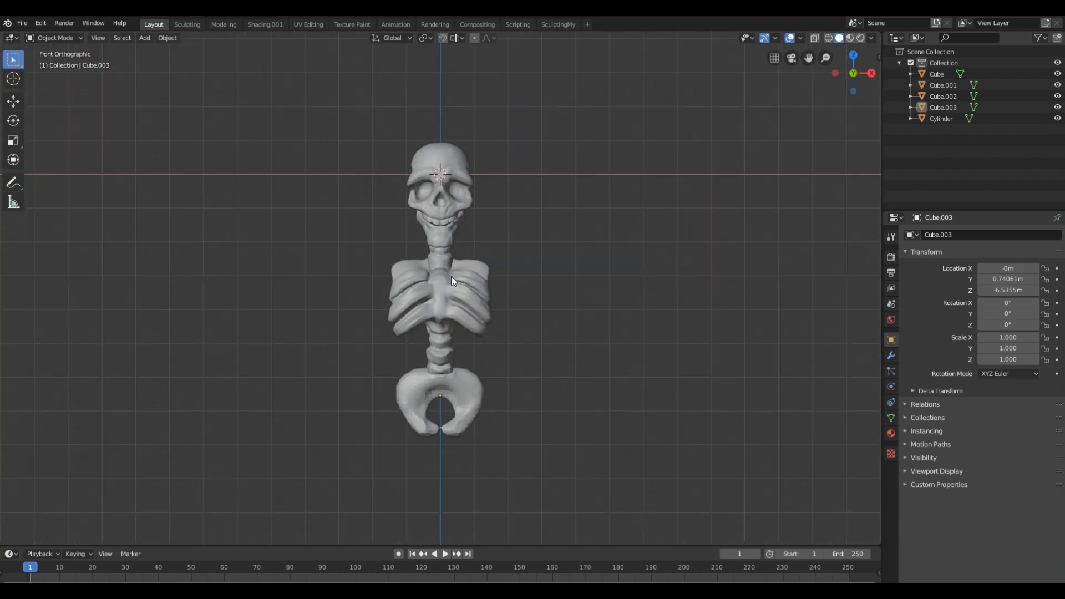
mouse_move(735, 305)
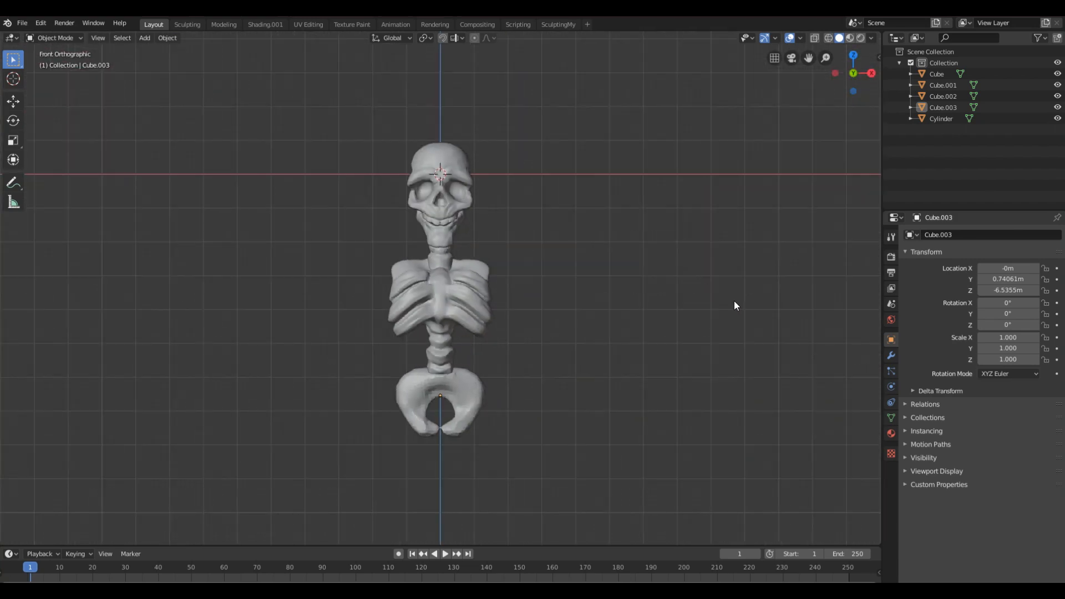
mouse_move(721, 308)
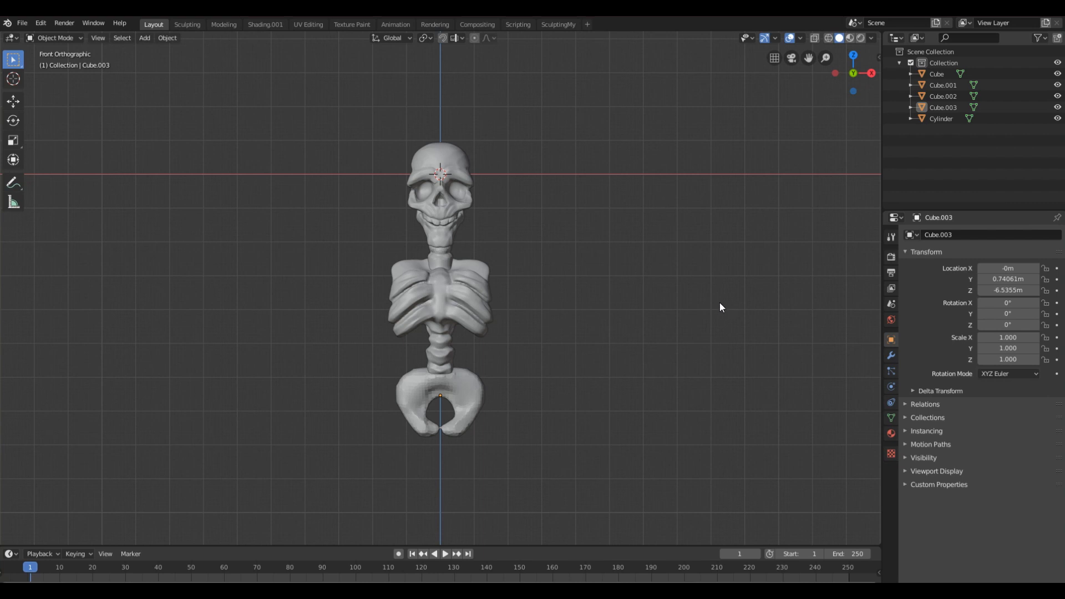
mouse_move(543, 495)
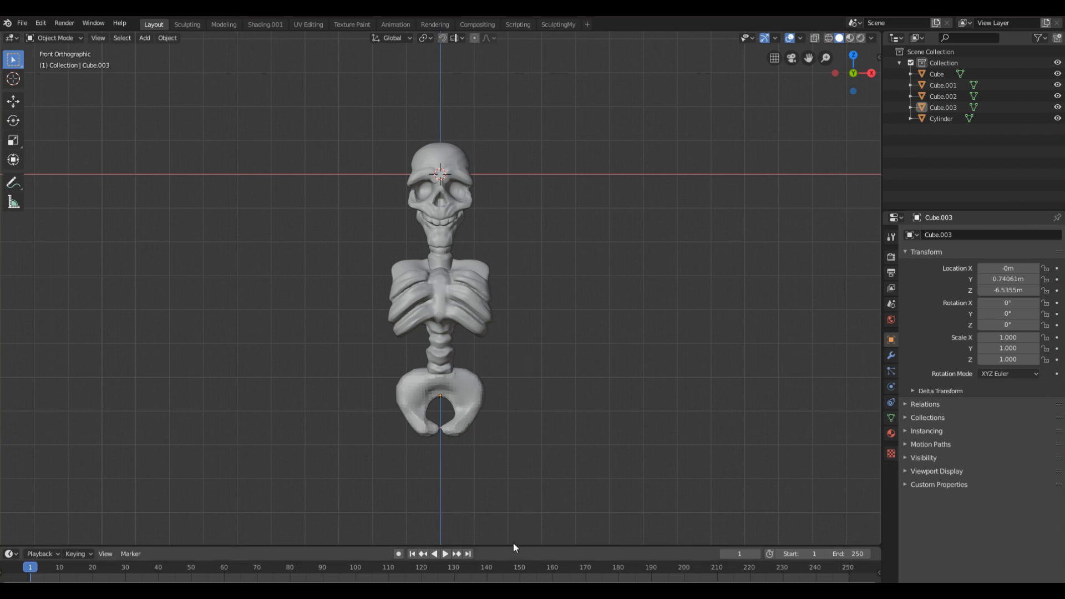
mouse_move(314, 43)
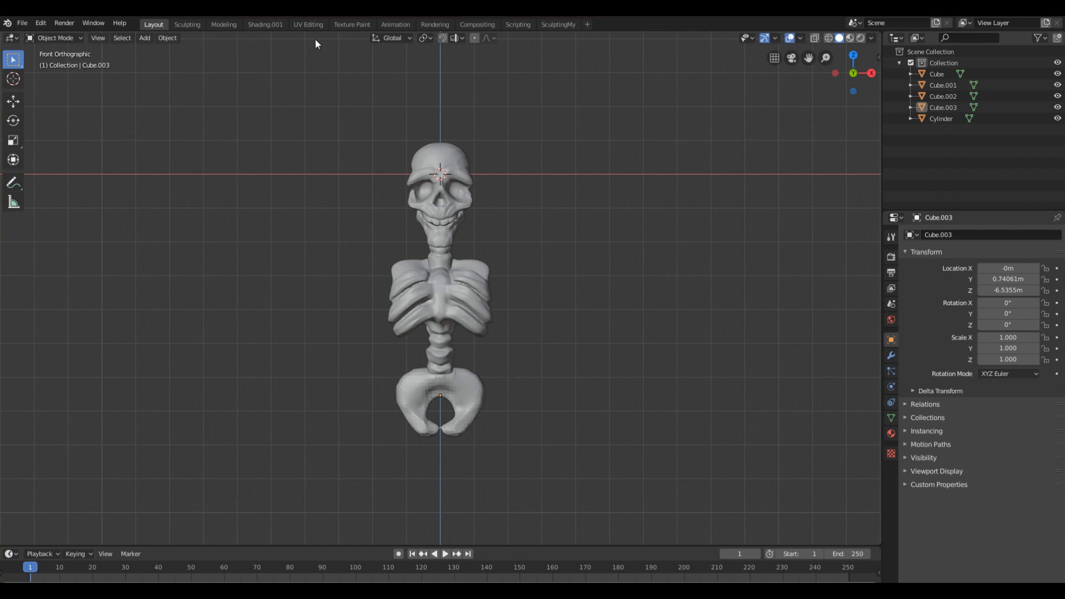
mouse_move(493, 578)
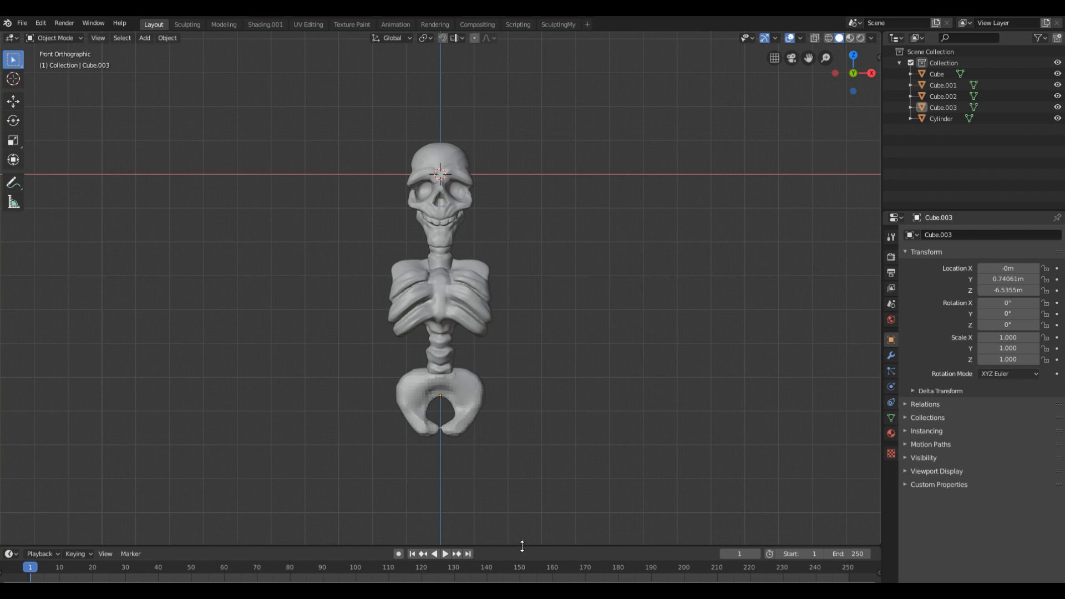
mouse_move(525, 545)
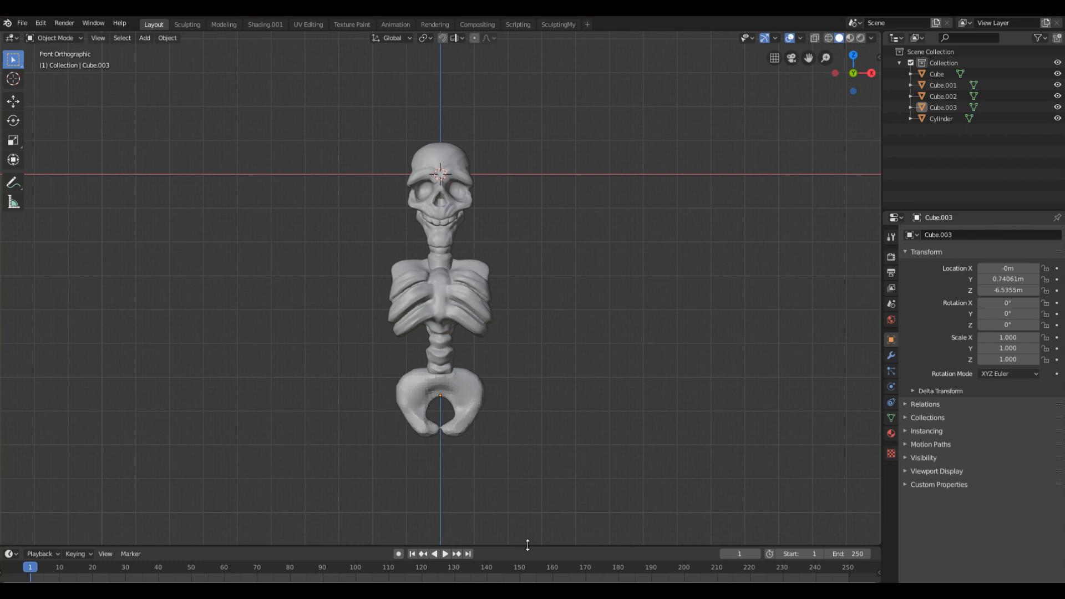
- Join the Timeline area into the 3D Viewport so the skeleton view fills the window height
right_click(527, 545)
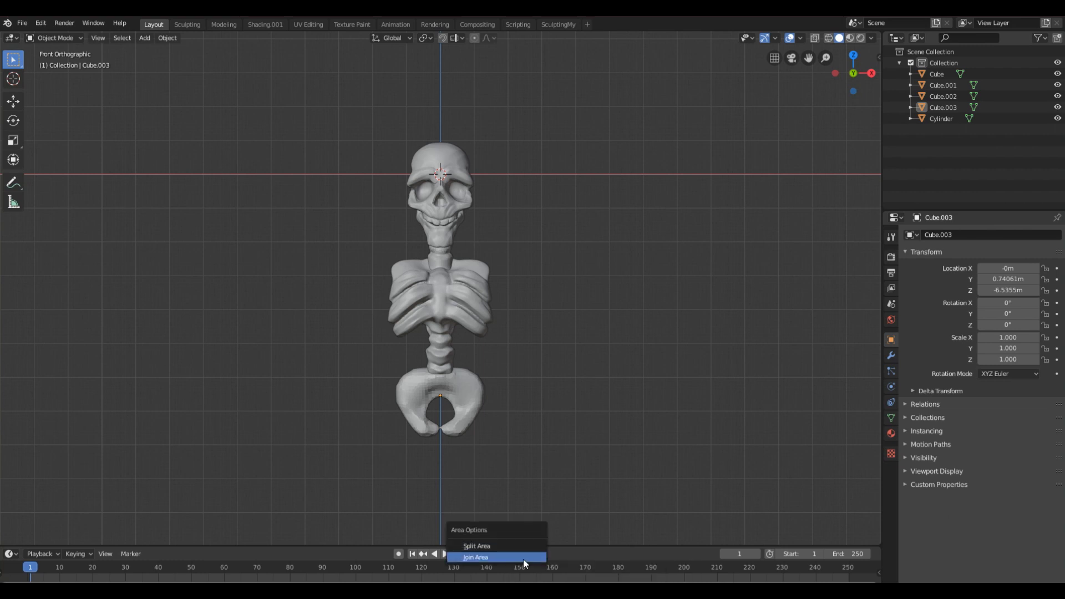
mouse_move(513, 561)
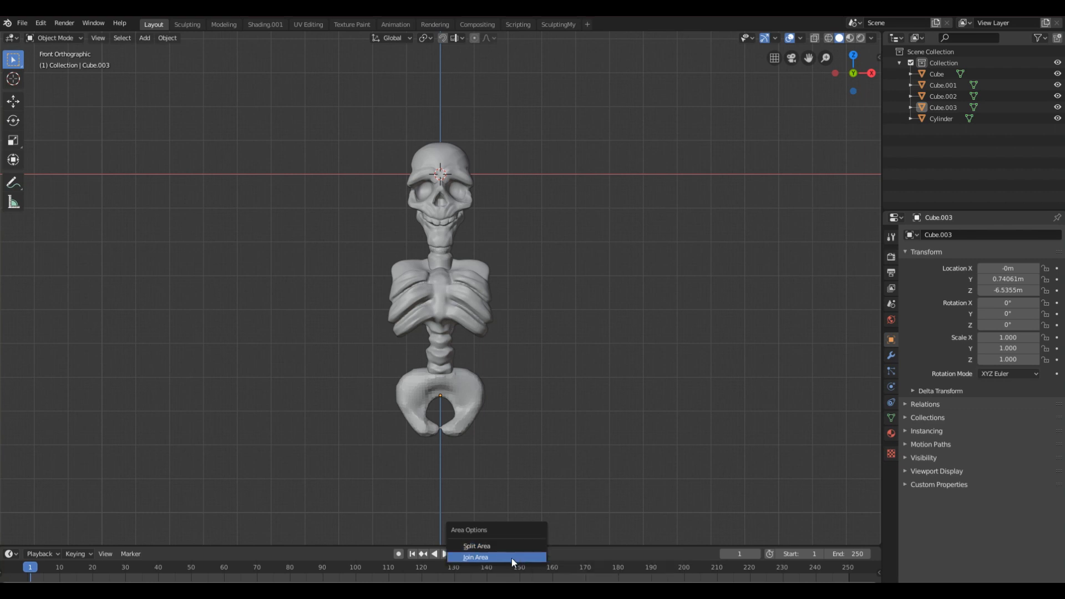
left_click(475, 557)
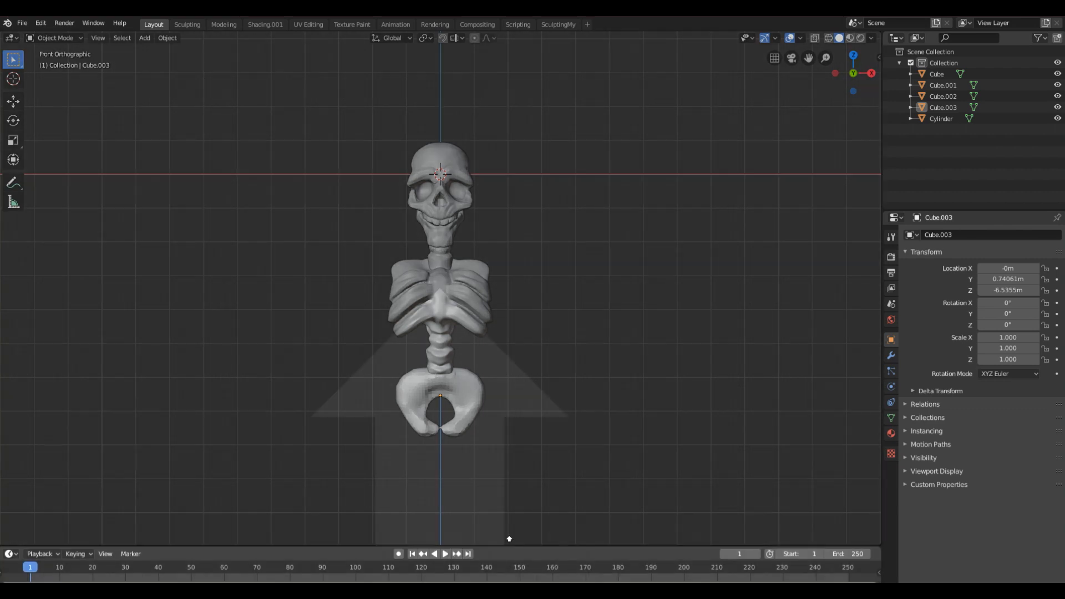
mouse_move(473, 262)
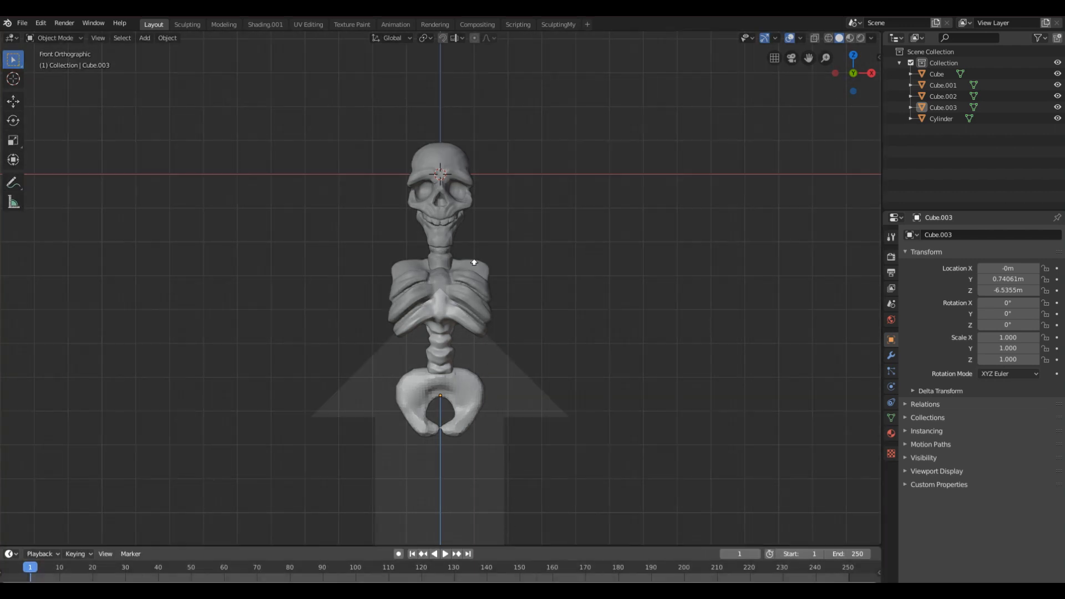
mouse_move(466, 369)
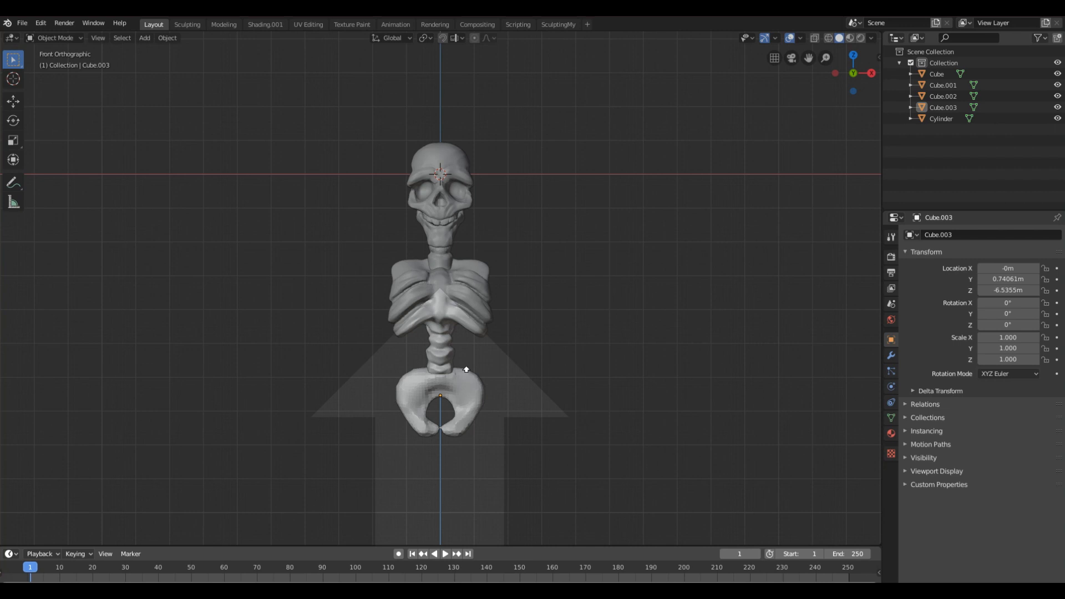
scroll("down", 3)
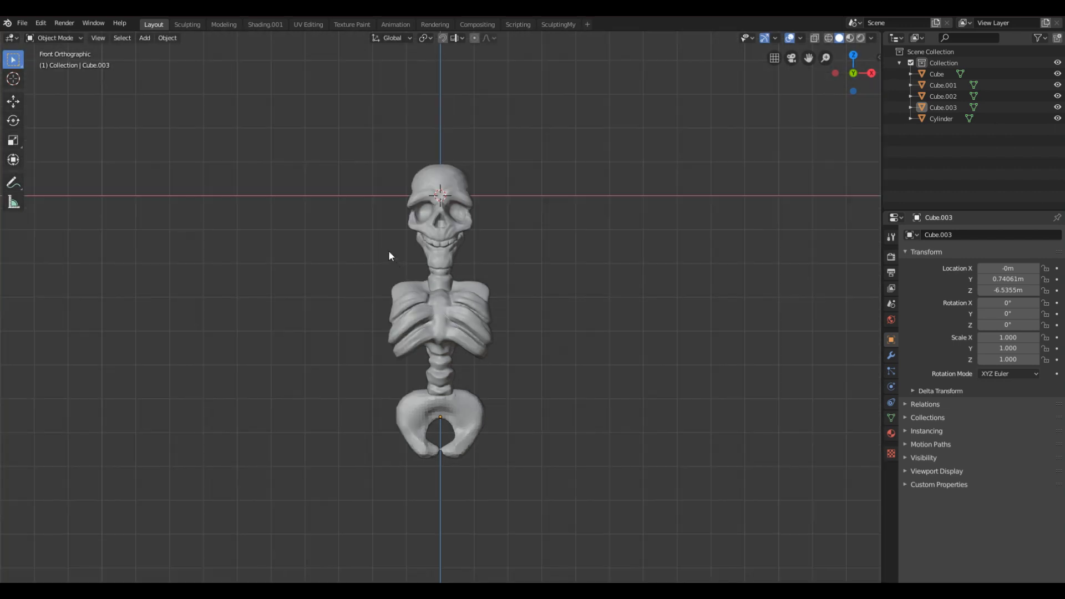
mouse_move(452, 581)
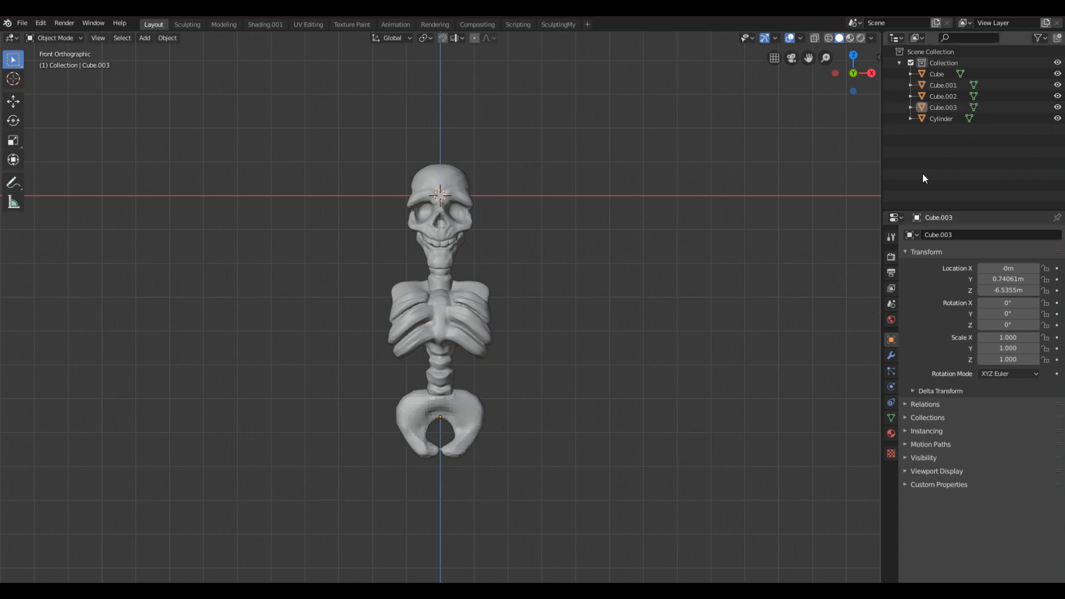
mouse_move(814, 220)
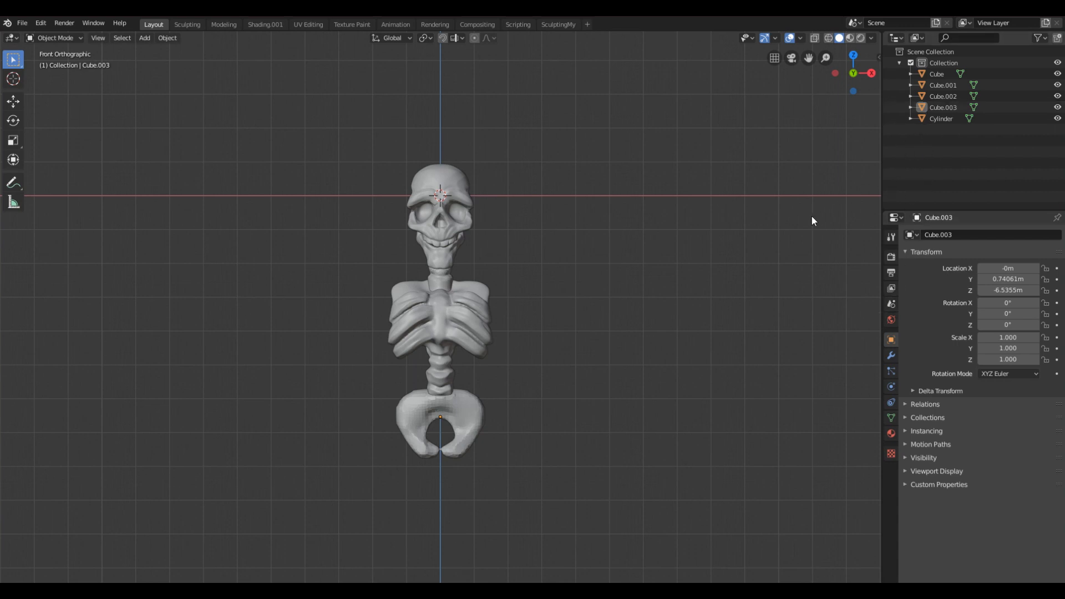
- Change the Outliner's editor type to a second 3D Viewport for a front reference view
left_click(896, 38)
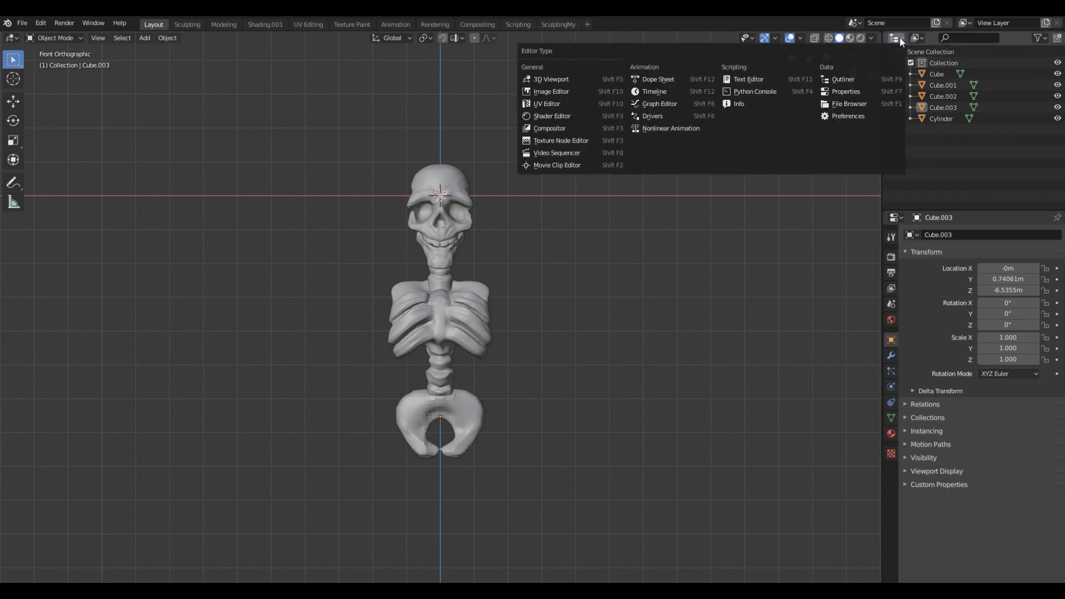
mouse_move(678, 116)
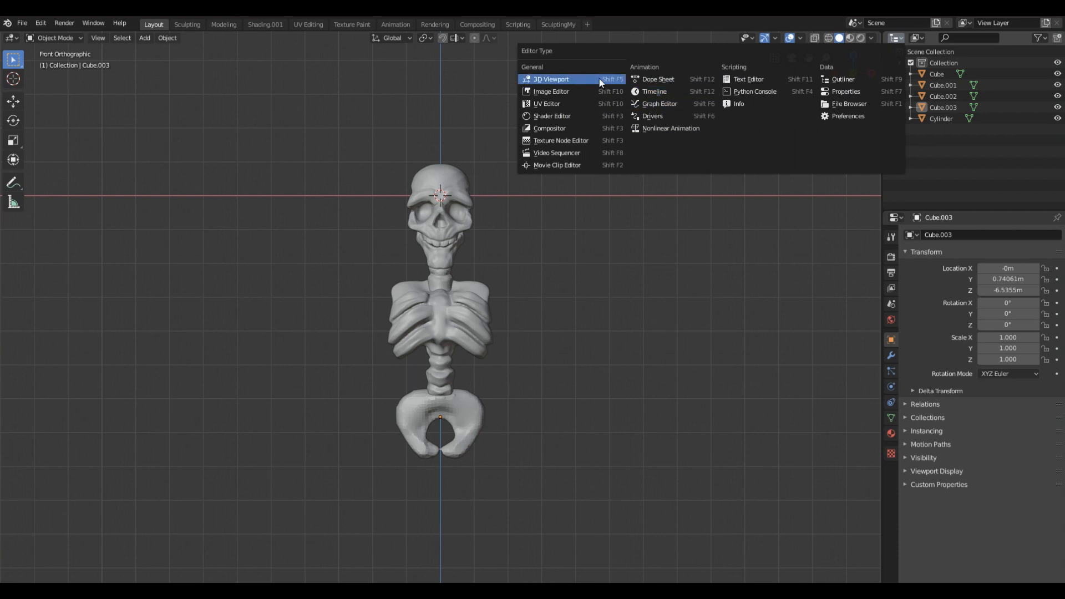
left_click(552, 79)
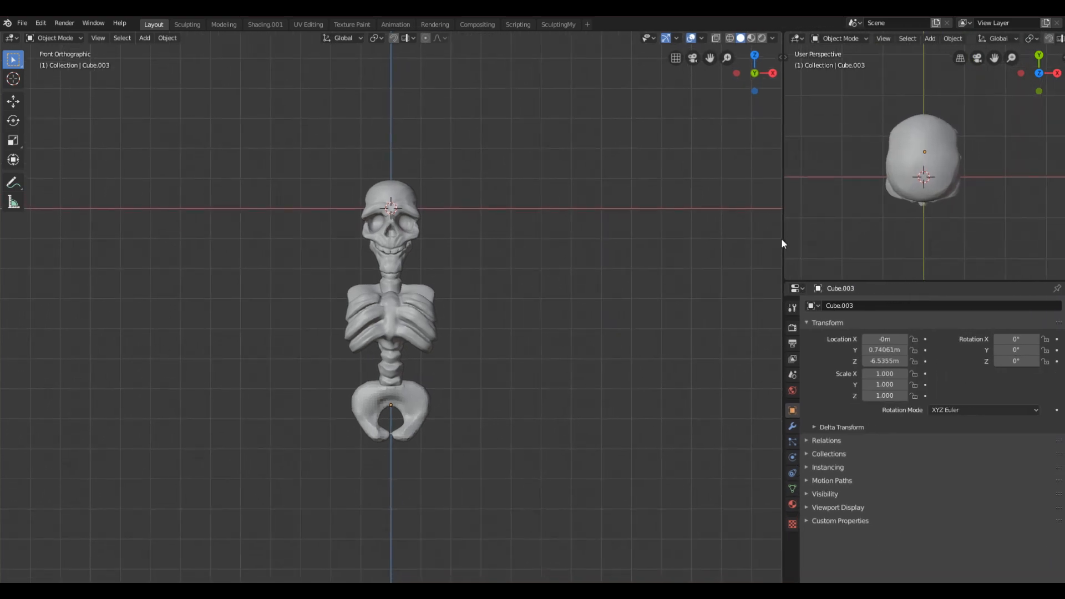
mouse_move(906, 222)
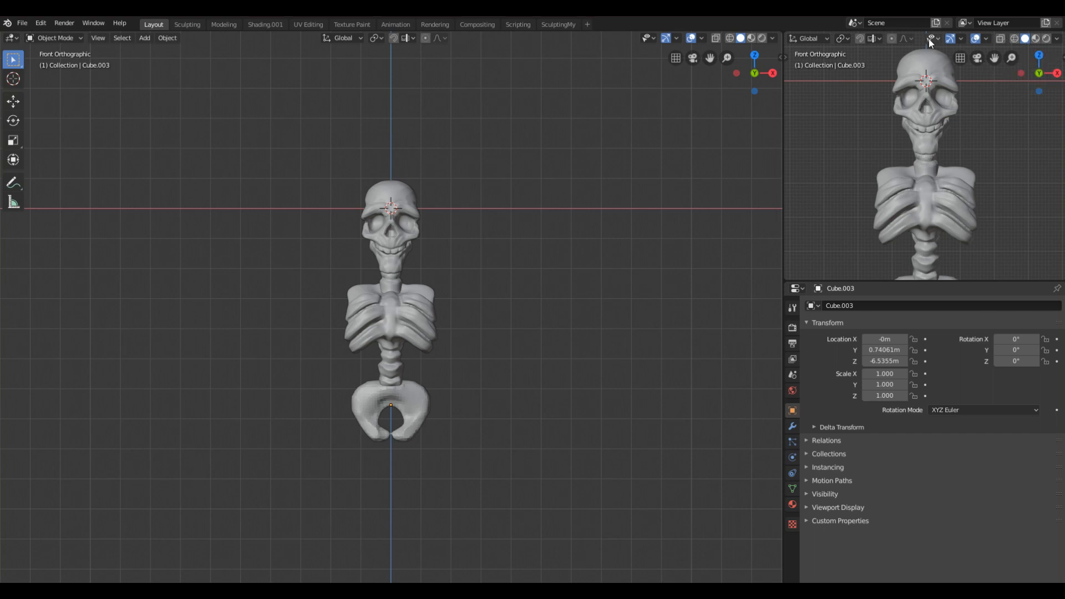
mouse_move(952, 43)
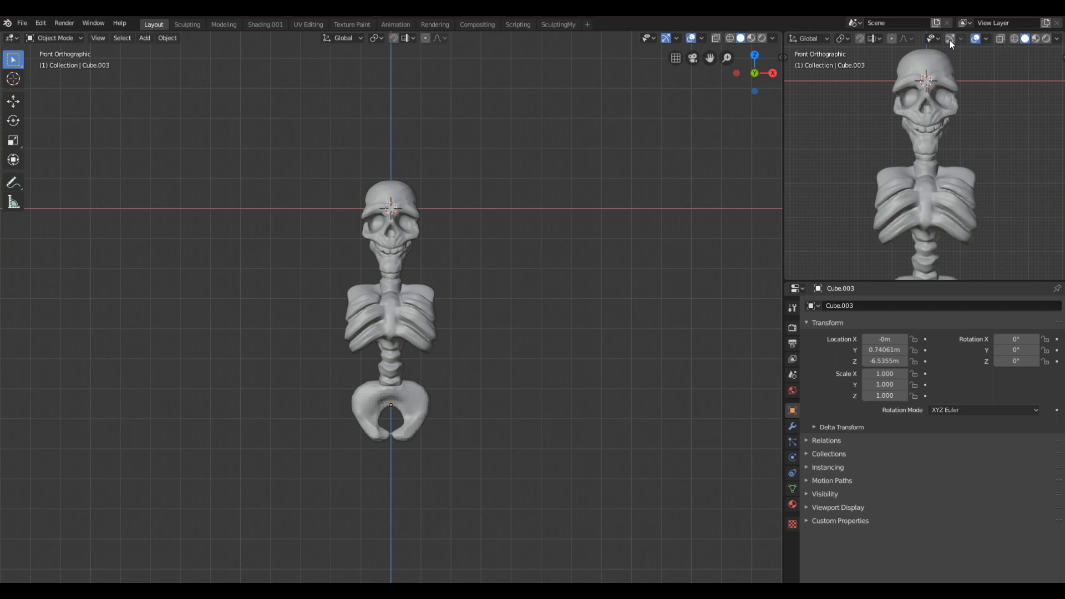
mouse_move(1026, 60)
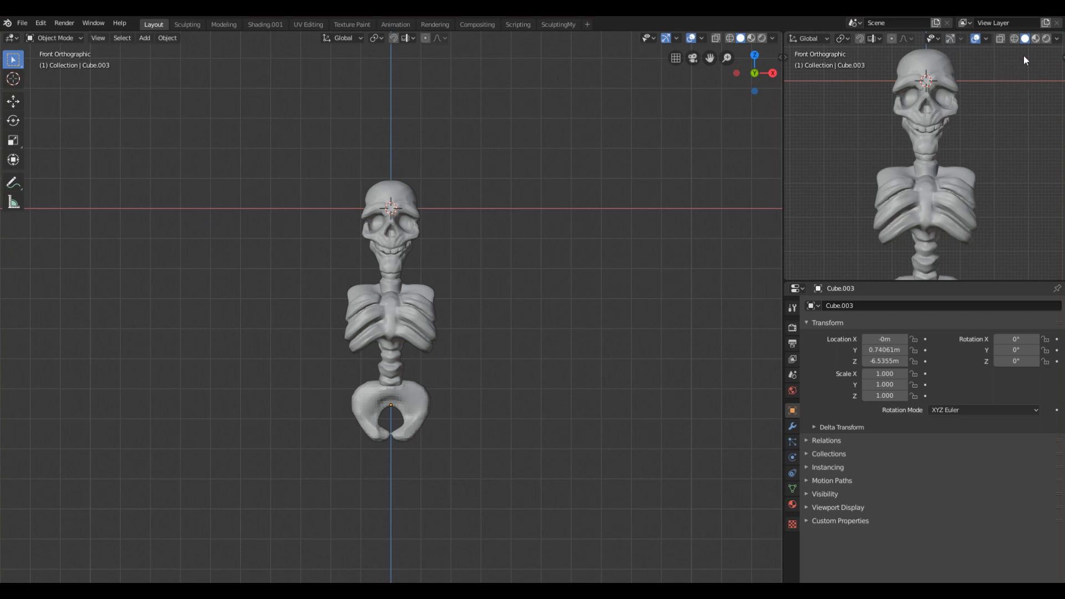
mouse_move(921, 43)
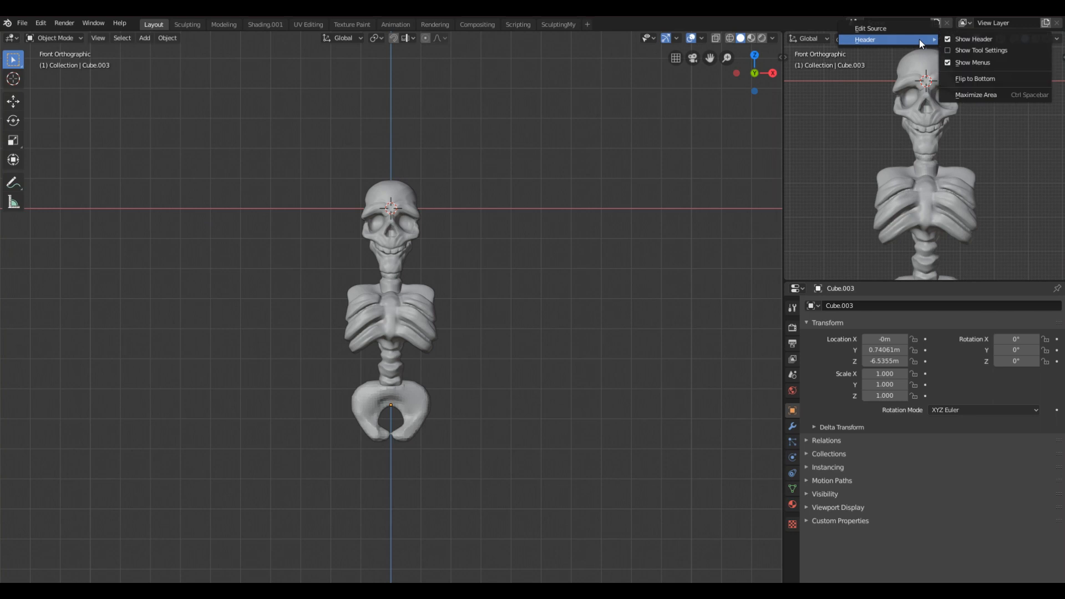
mouse_move(973, 39)
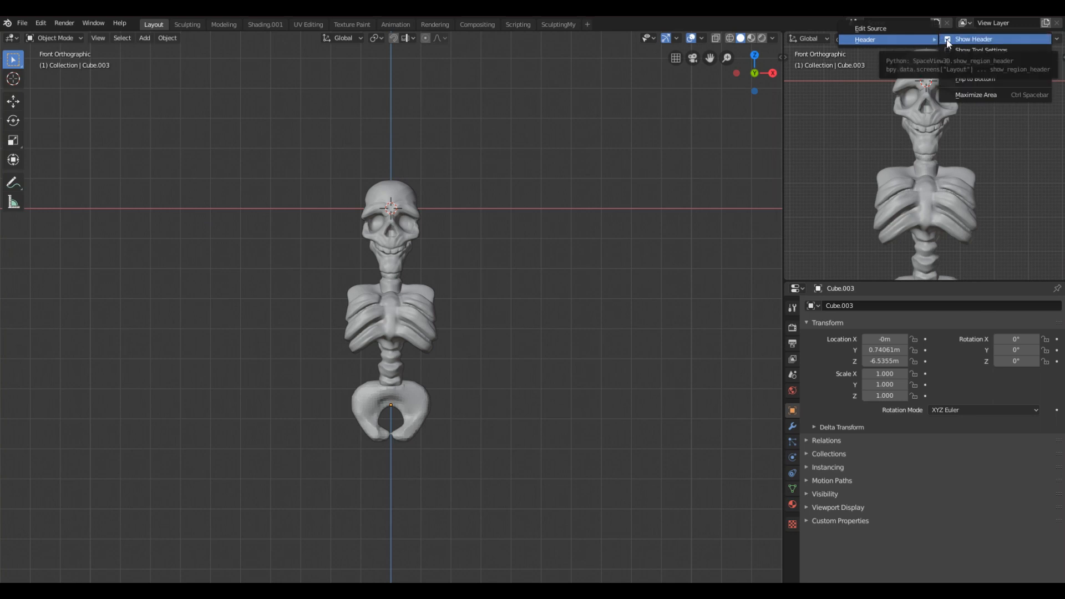
left_click(973, 39)
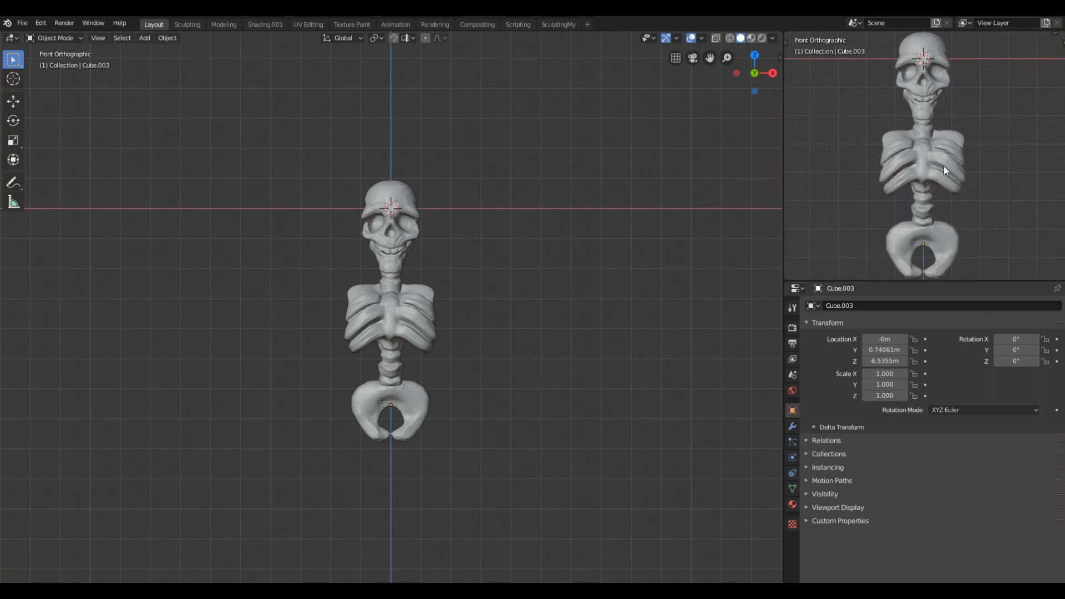
mouse_move(916, 78)
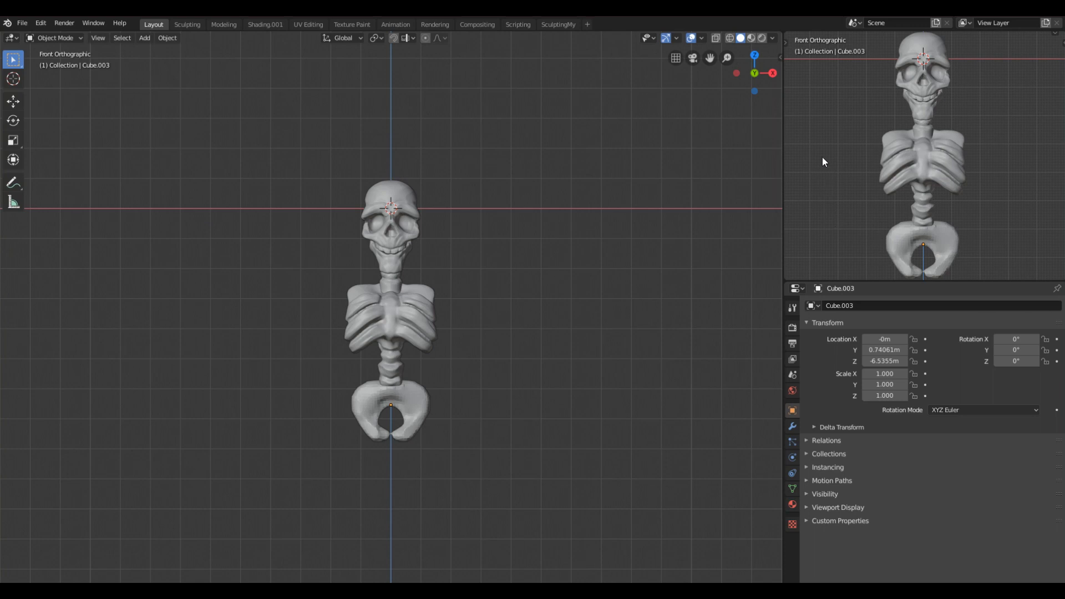
mouse_move(933, 61)
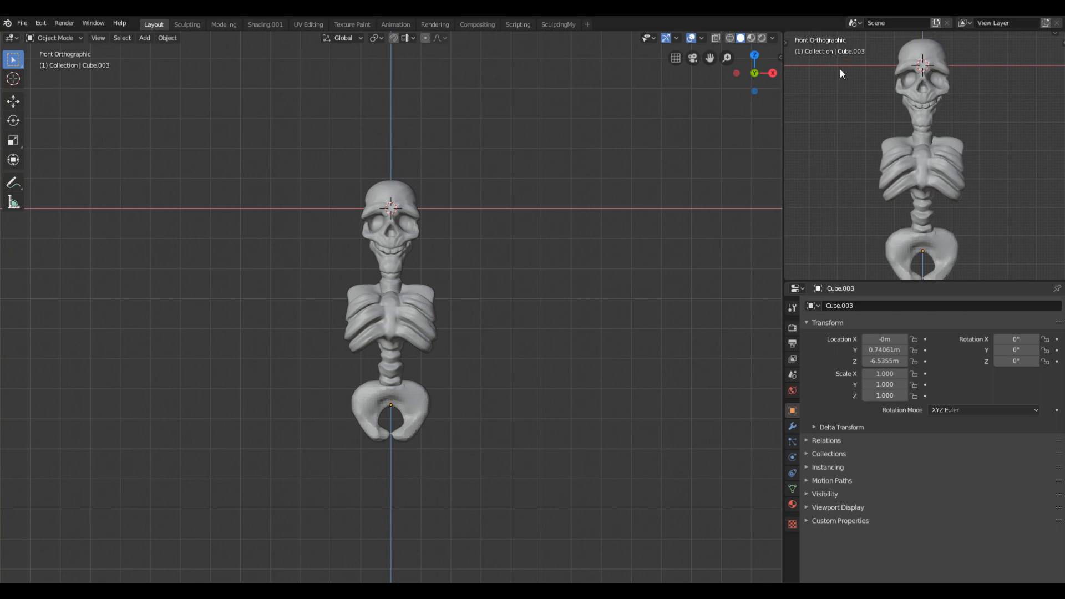
mouse_move(1056, 44)
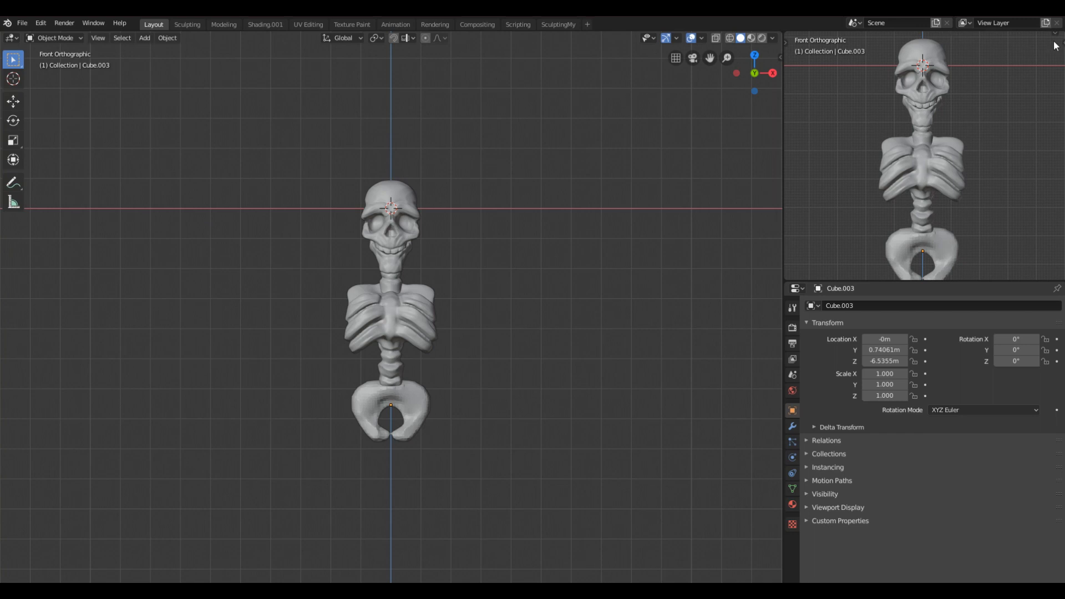
mouse_move(1054, 38)
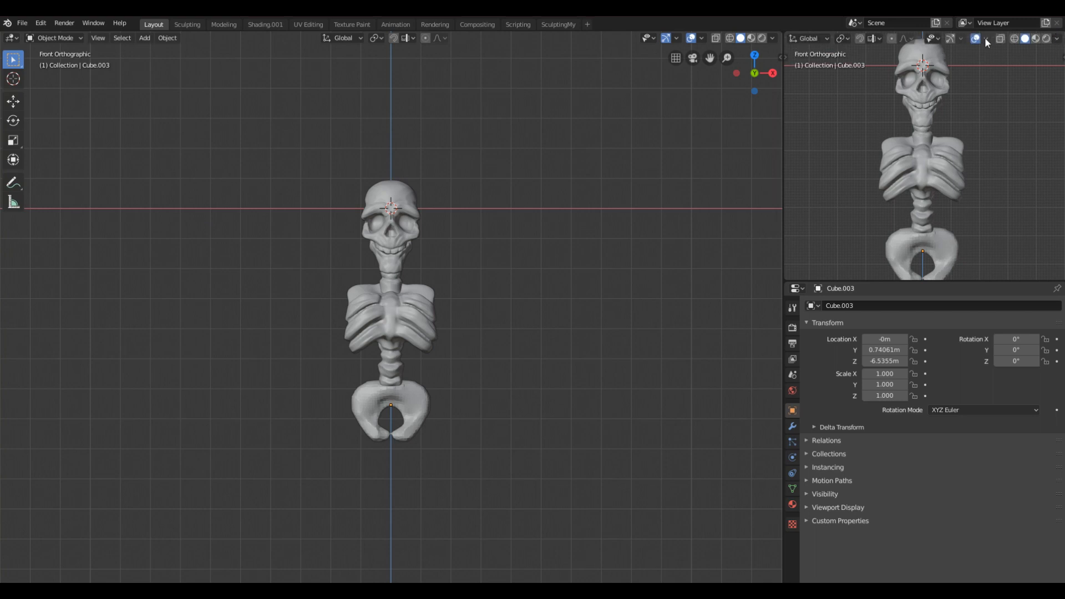
- Hide the Text Info overlay in the reference viewport
left_click(986, 39)
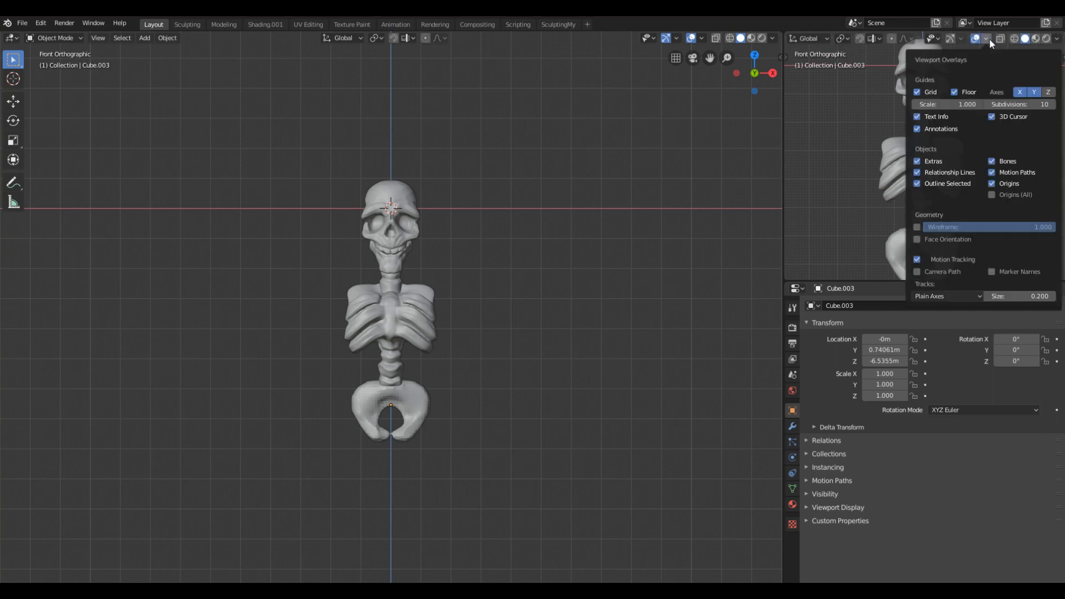
left_click(990, 39)
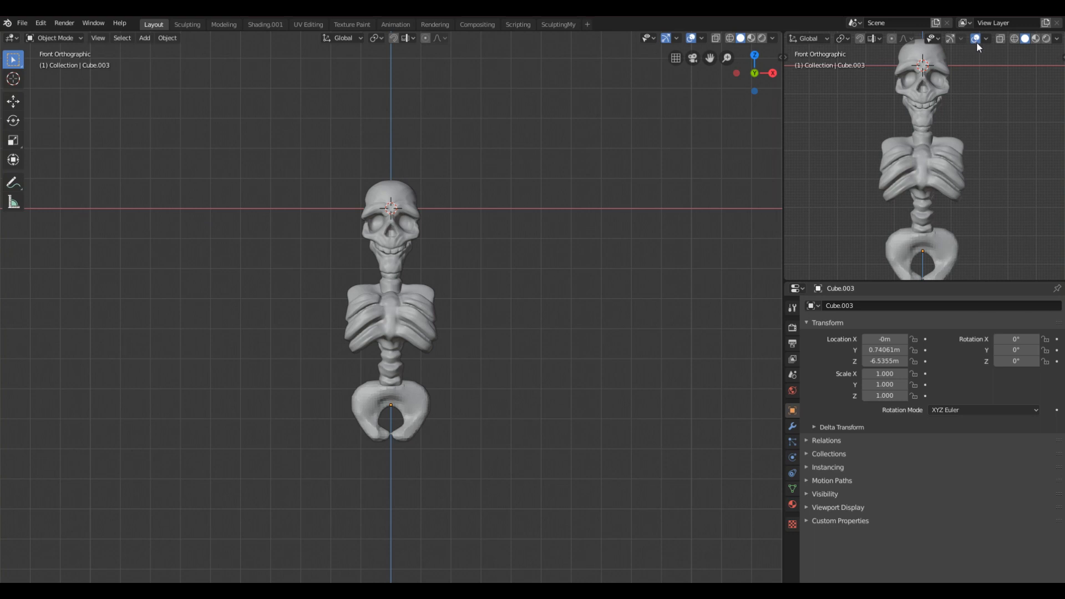
left_click(984, 39)
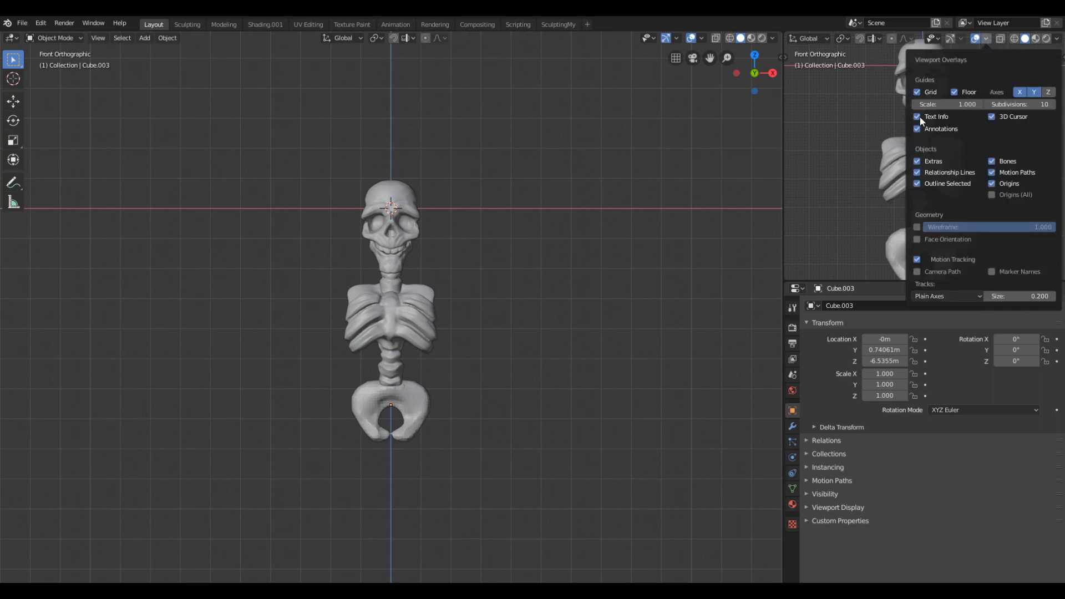
left_click(976, 39)
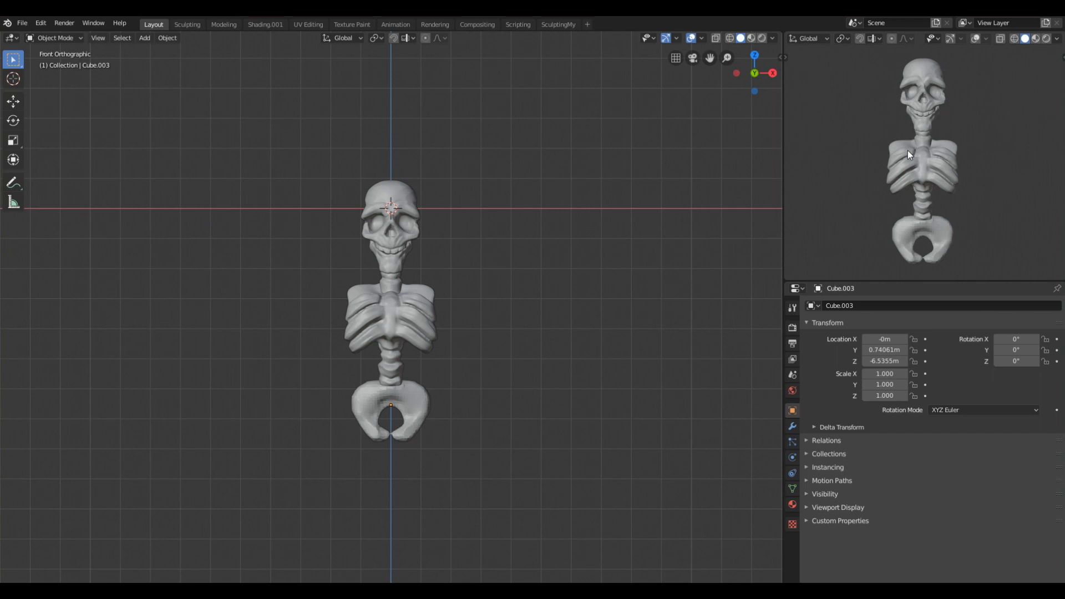
- Give the reference viewport MatCap lighting with a clay matcap and hide its header
left_click(1057, 38)
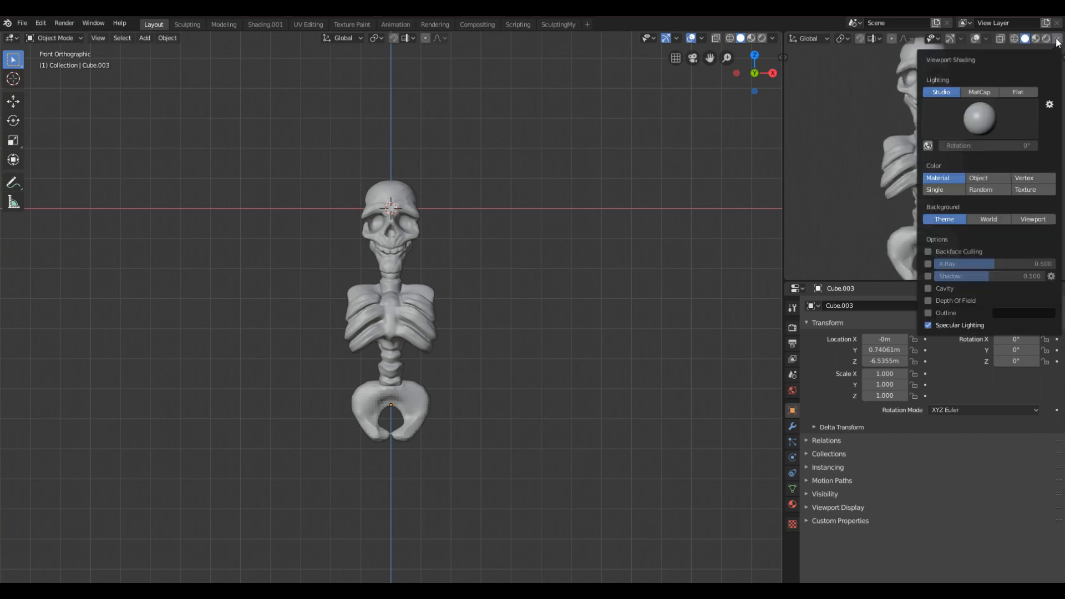
left_click(979, 92)
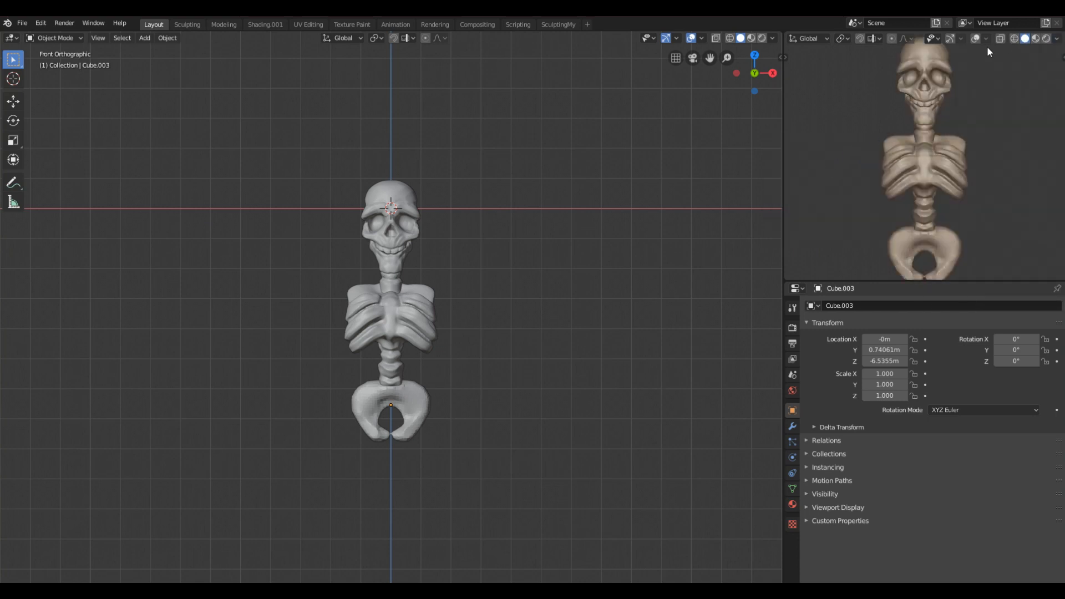
left_click(1058, 39)
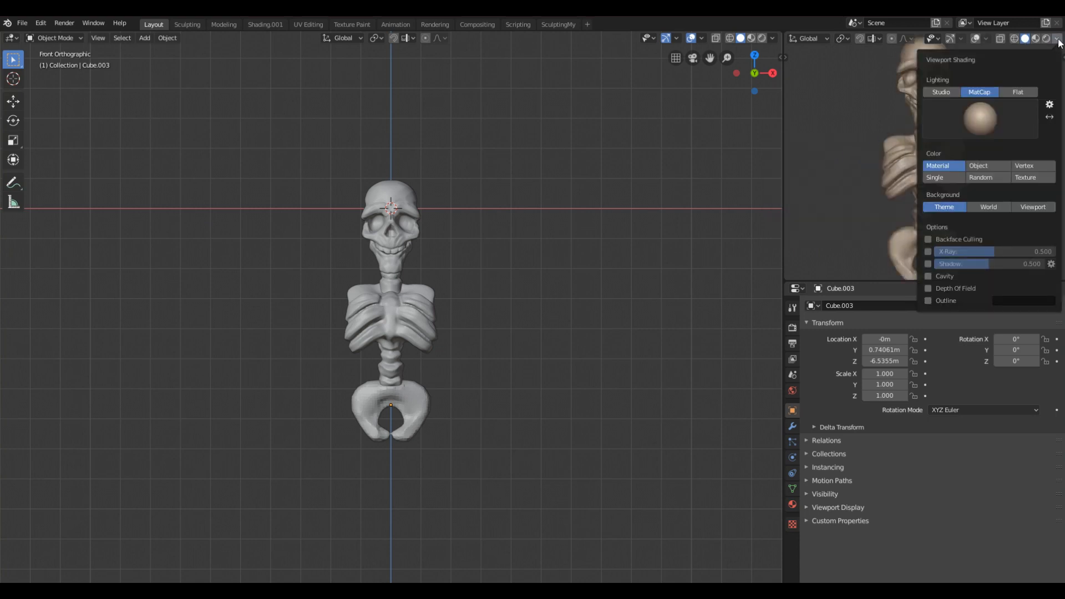
left_click(928, 264)
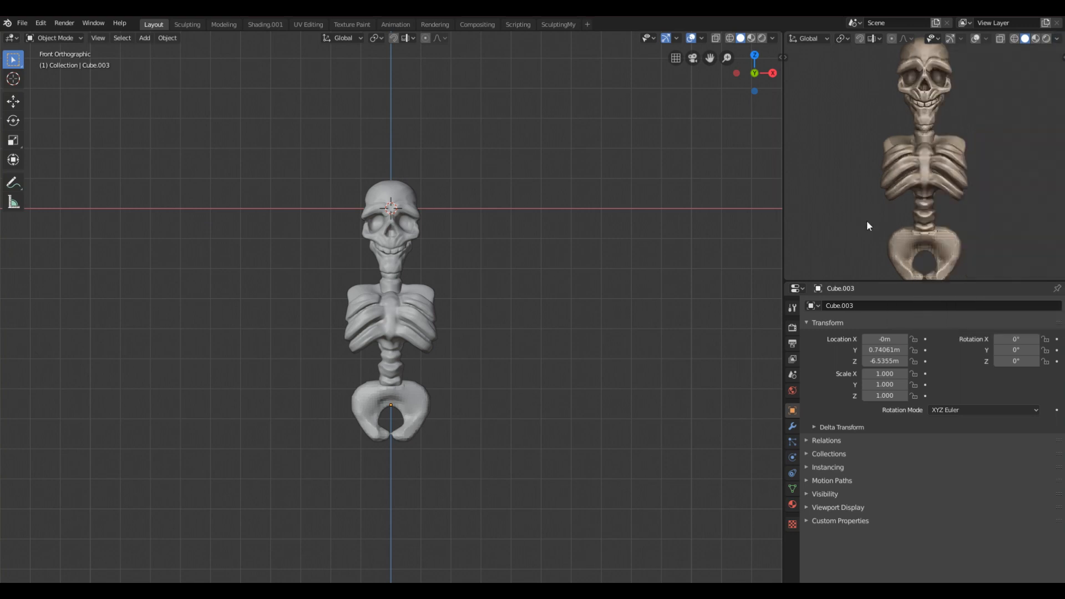
mouse_move(1051, 47)
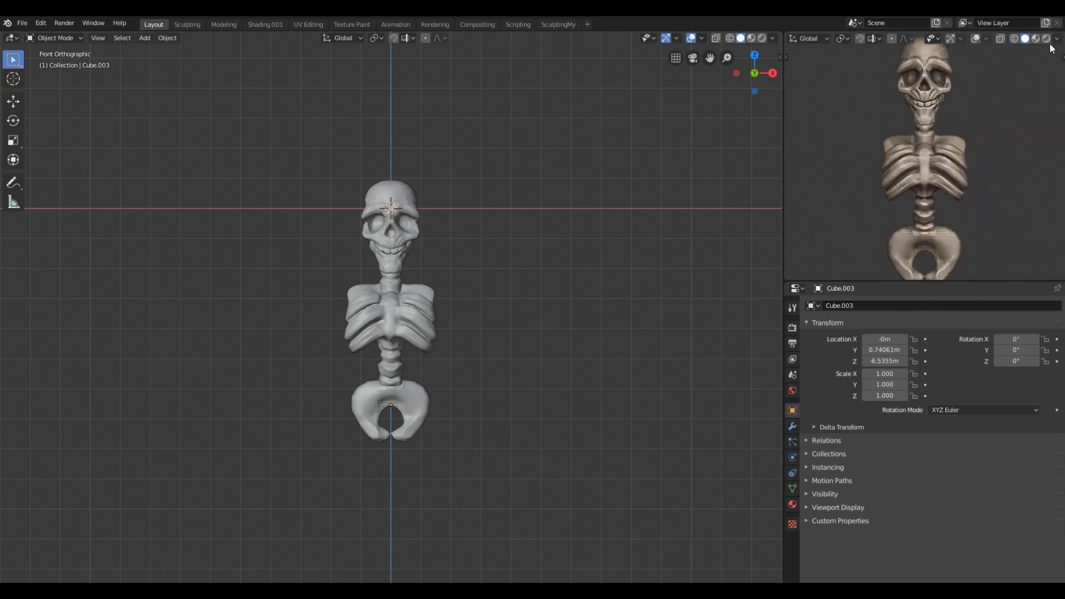
left_click(1051, 38)
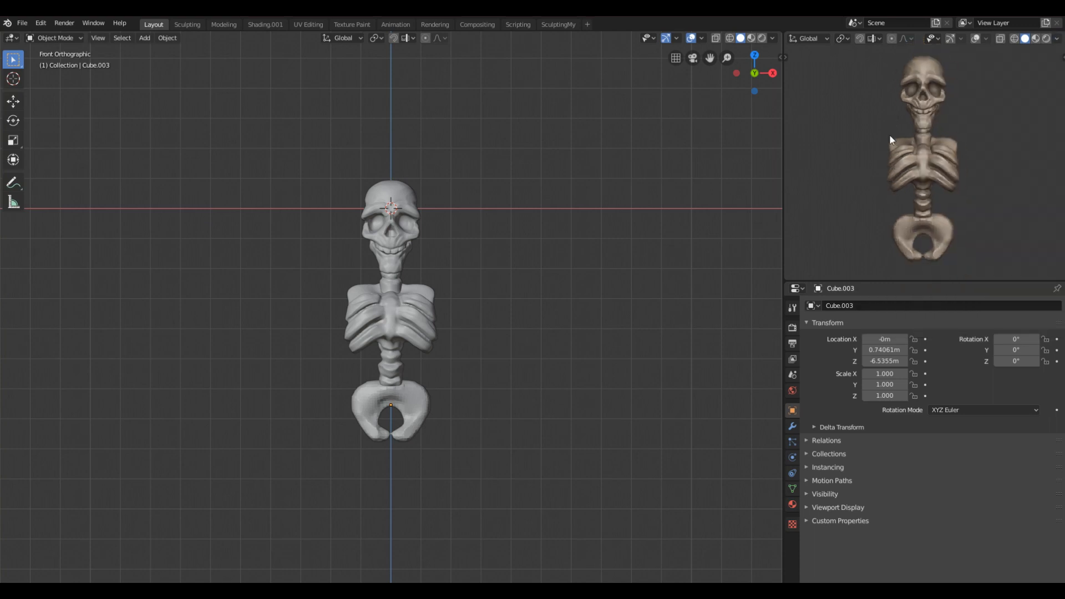
mouse_move(922, 42)
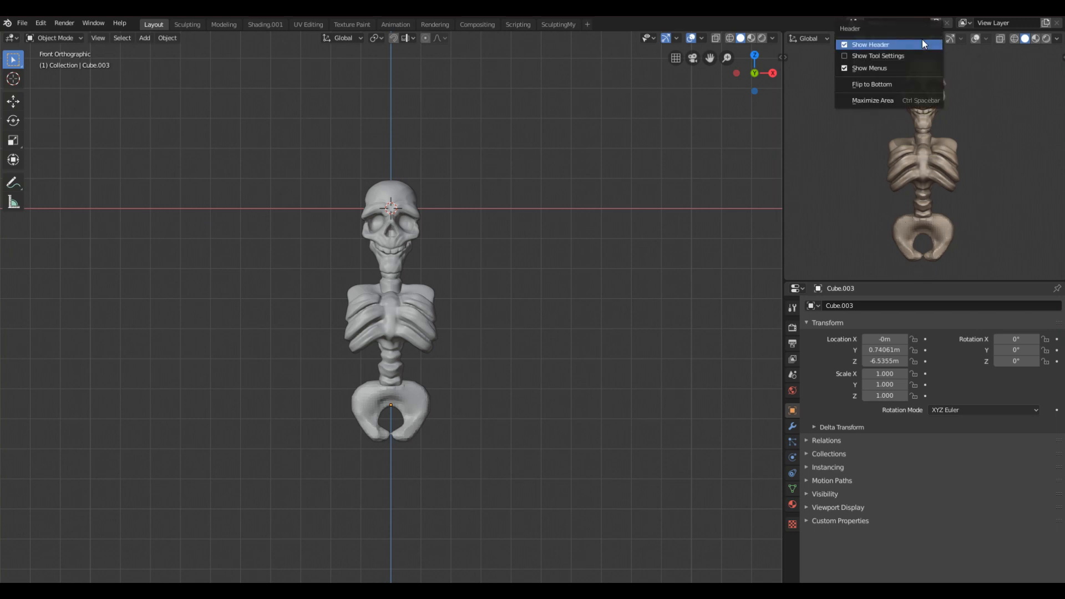
left_click(870, 45)
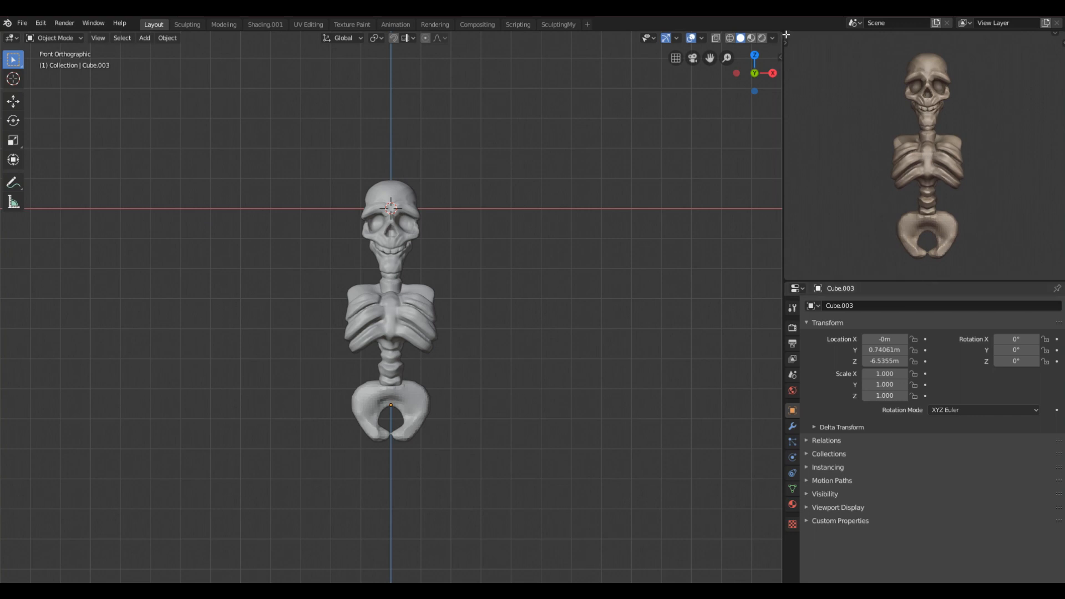
mouse_move(879, 132)
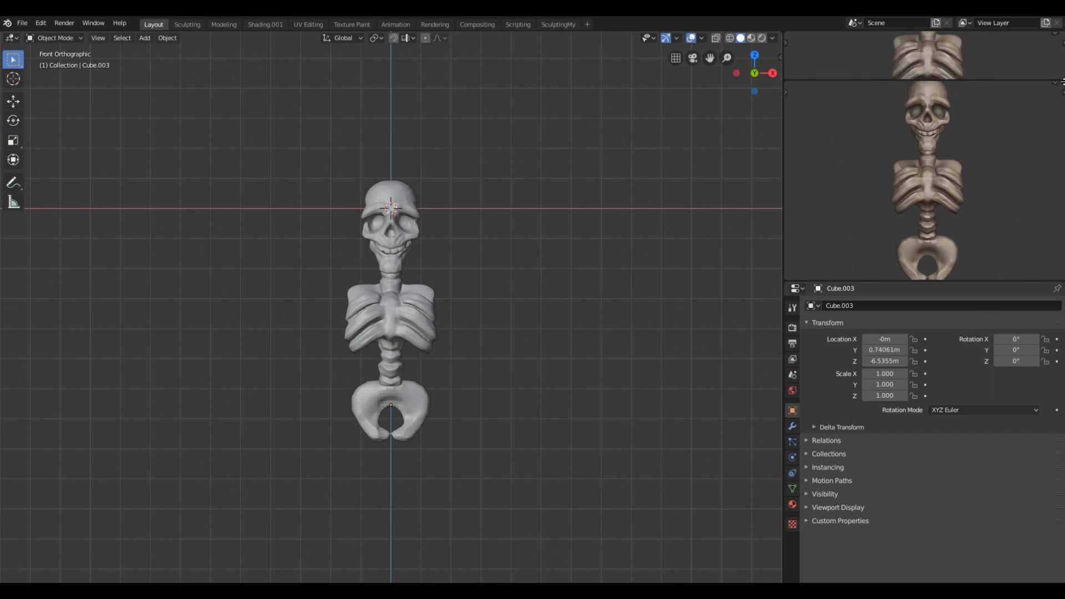
scroll("down", 3)
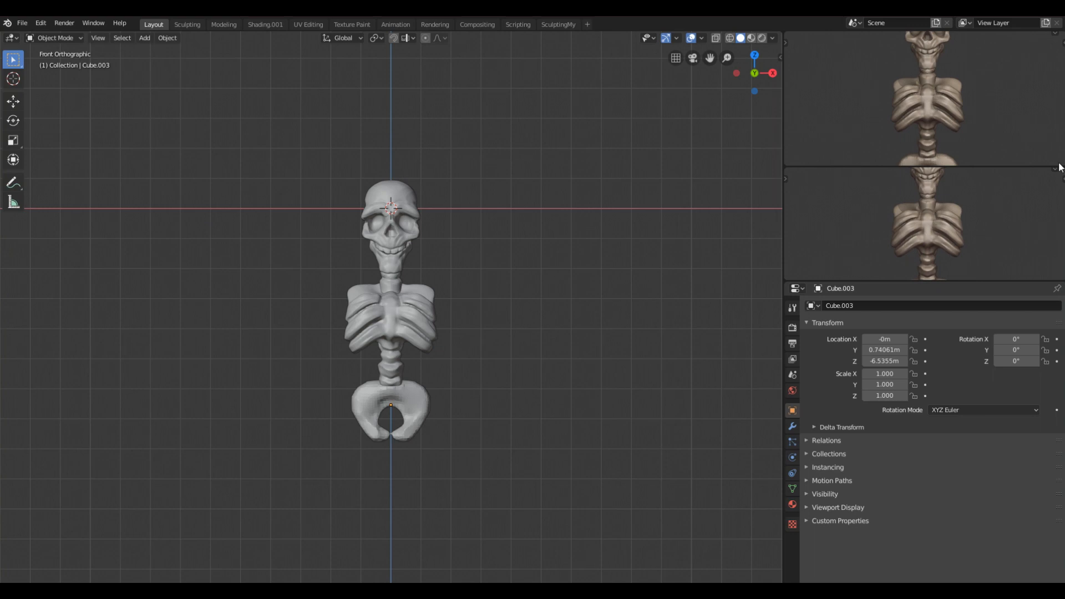
mouse_move(998, 169)
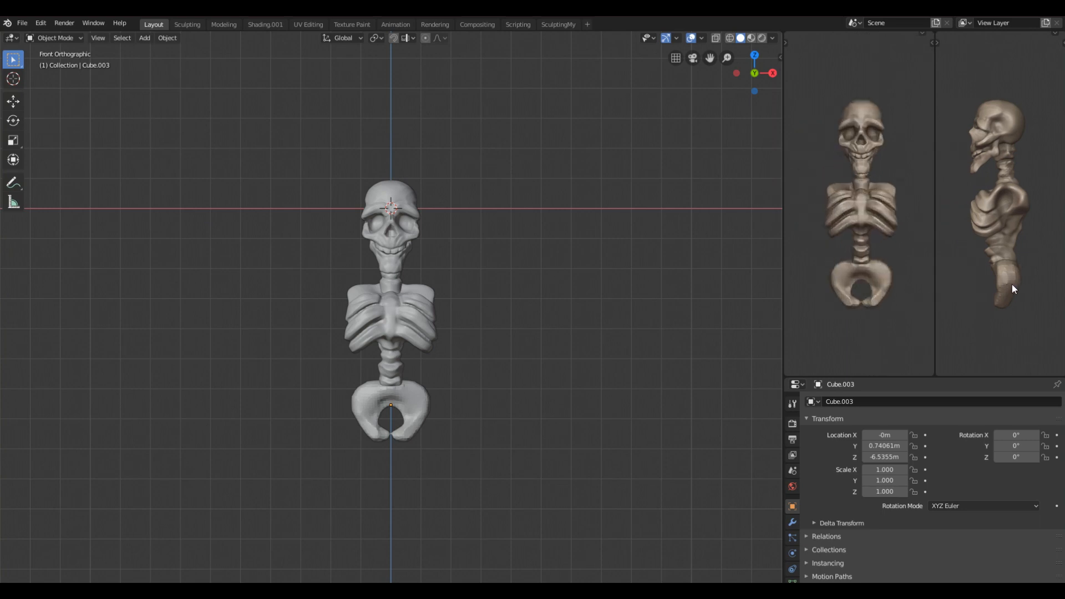
mouse_move(901, 306)
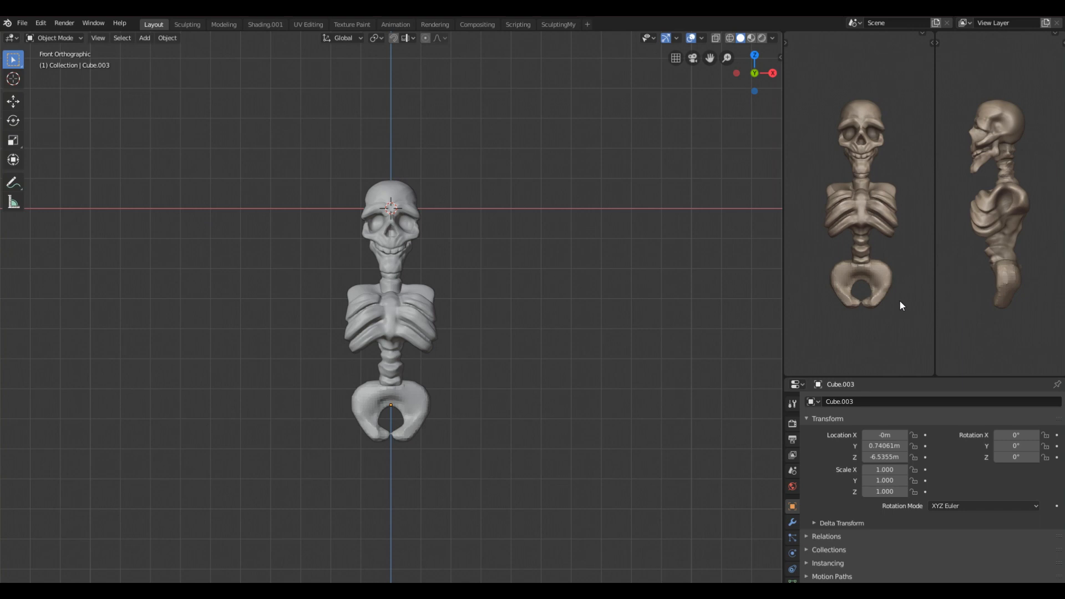
right_click(902, 306)
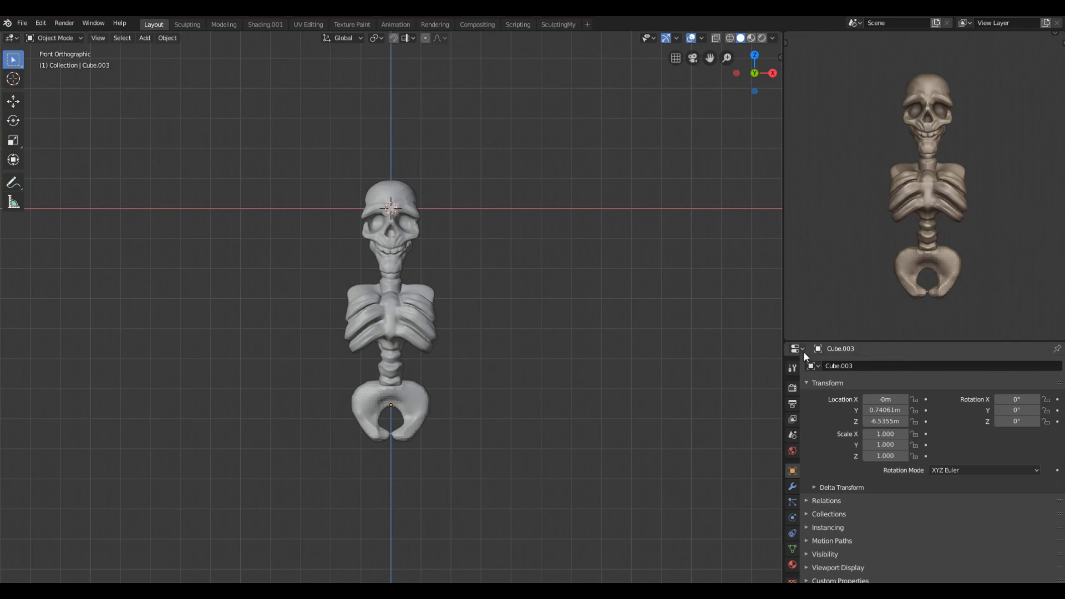
mouse_move(908, 342)
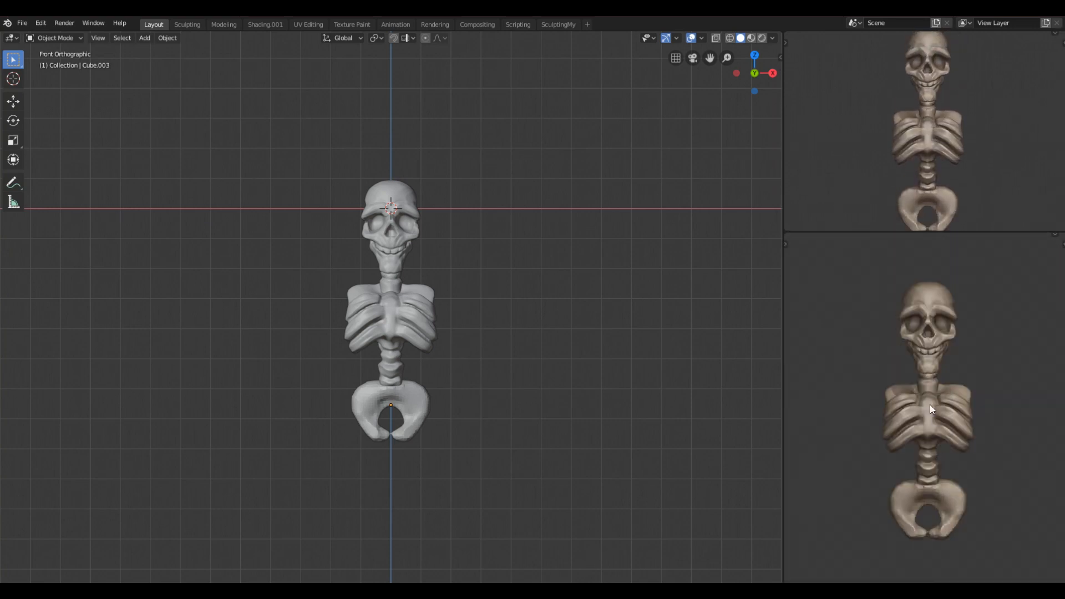
mouse_move(877, 338)
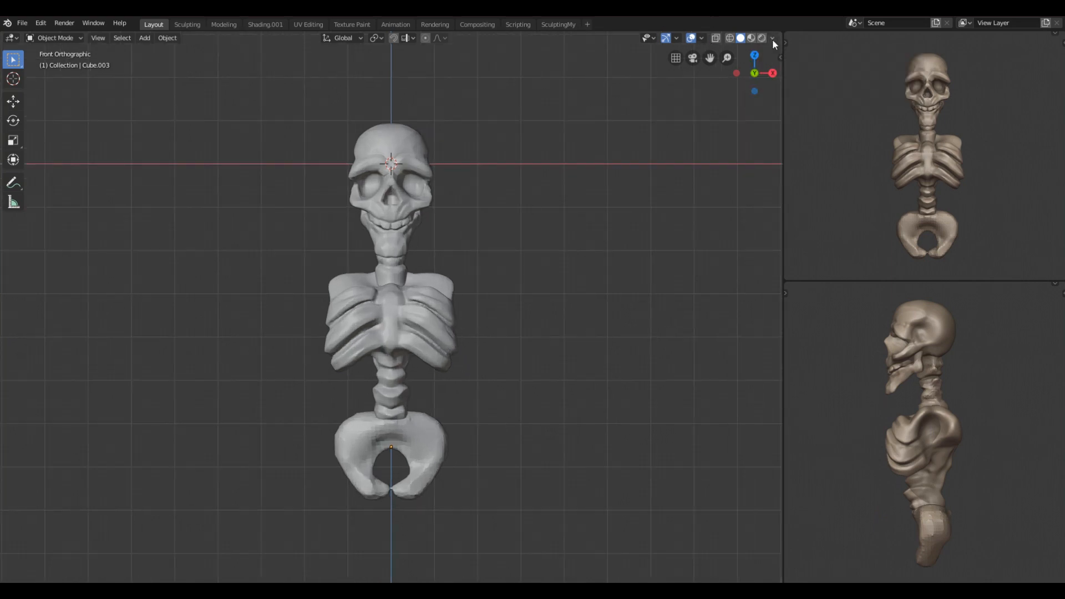
- Hide the floor grid overlay in the main sculpting viewport
left_click(772, 37)
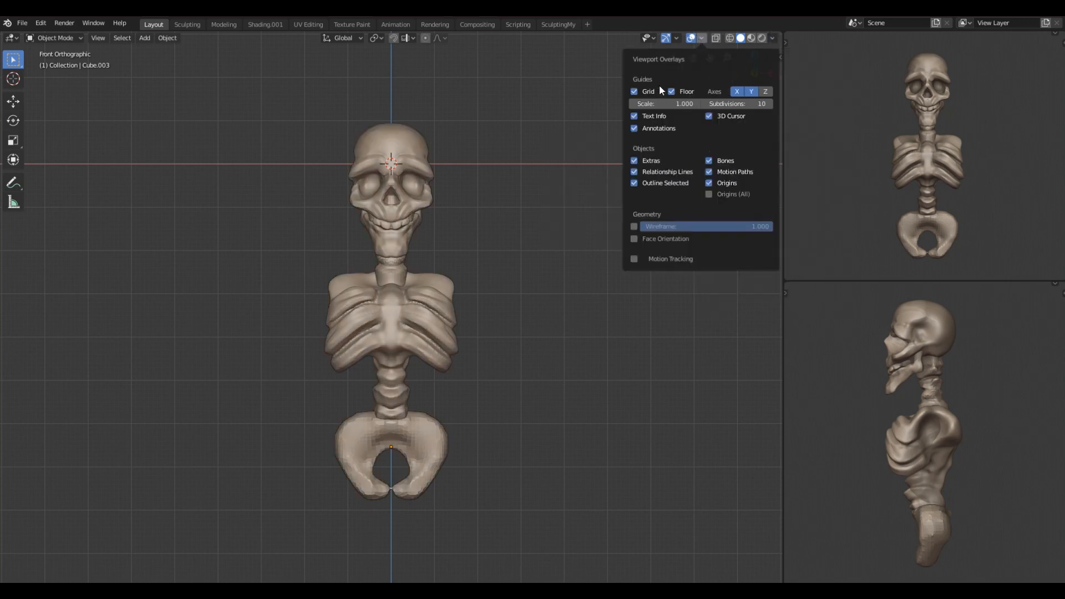
left_click(689, 38)
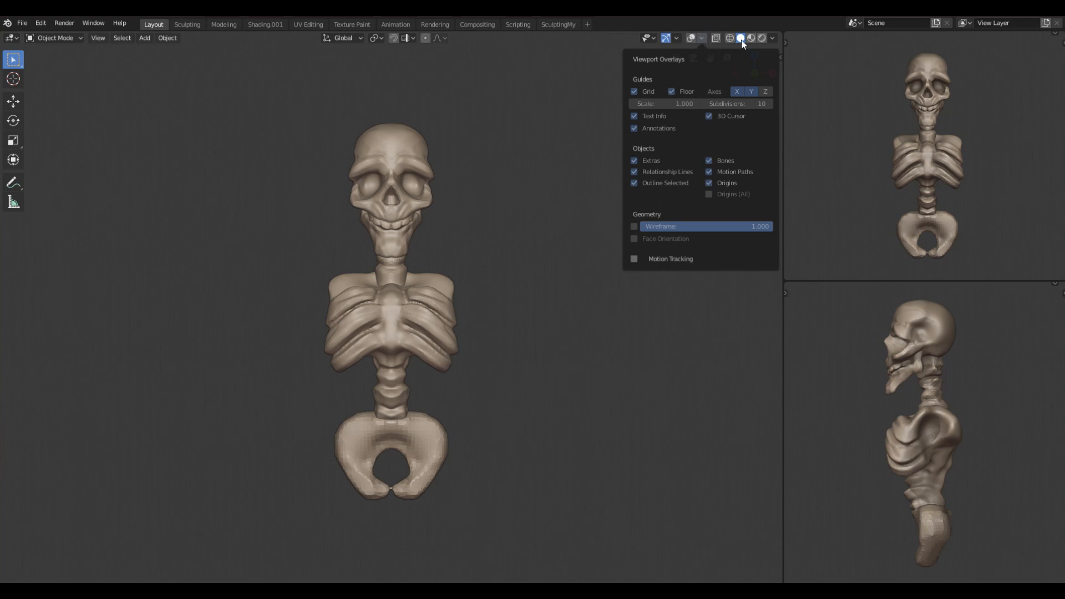
left_click(772, 38)
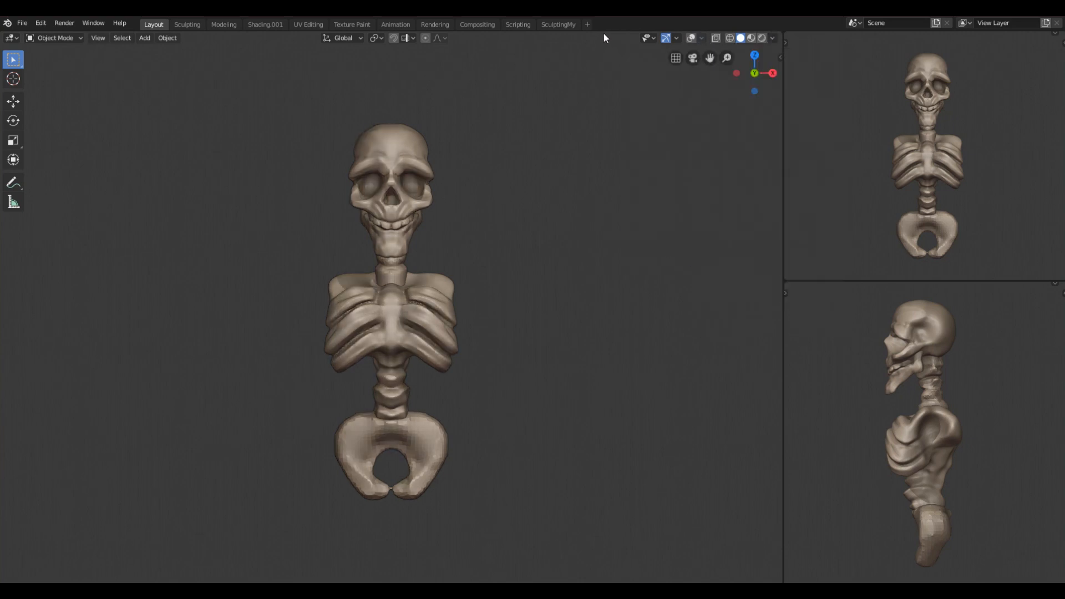
mouse_move(676, 77)
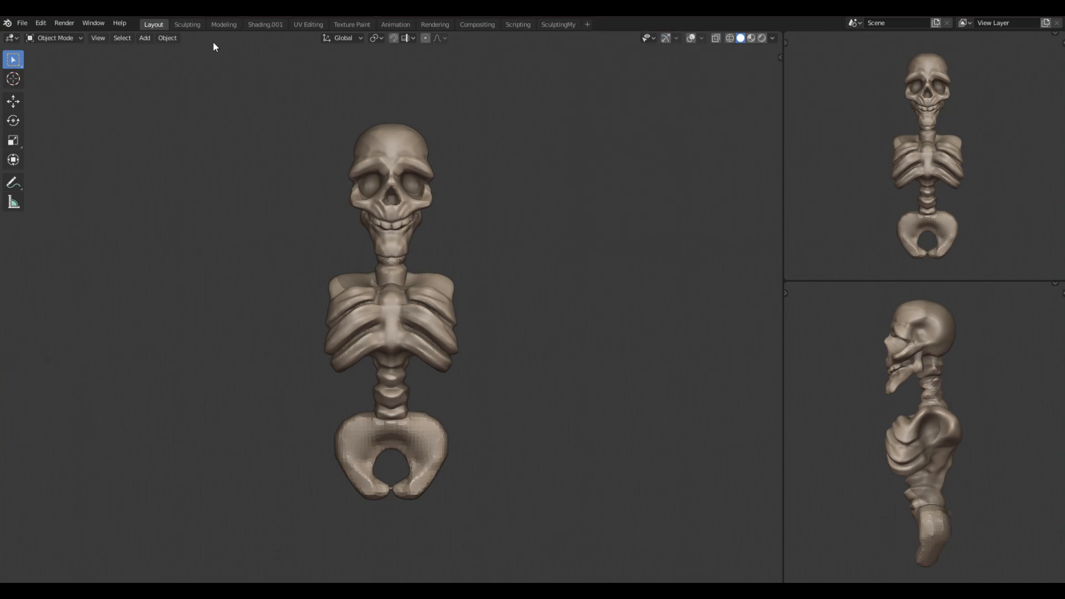
- Enable Tool Settings display in the main viewport's View menu
left_click(98, 38)
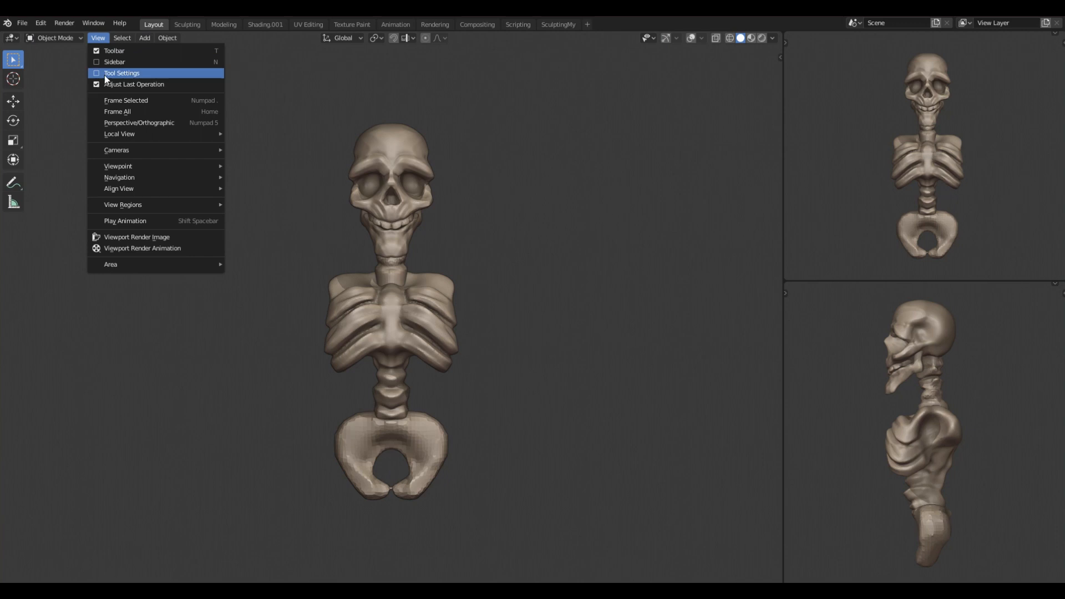
left_click(122, 74)
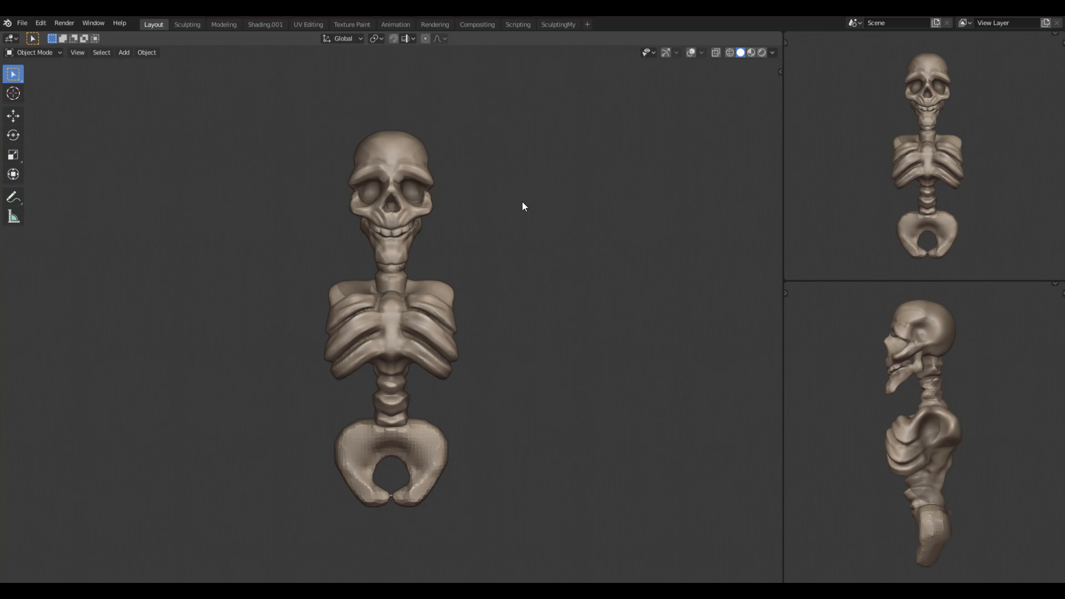
mouse_move(587, 24)
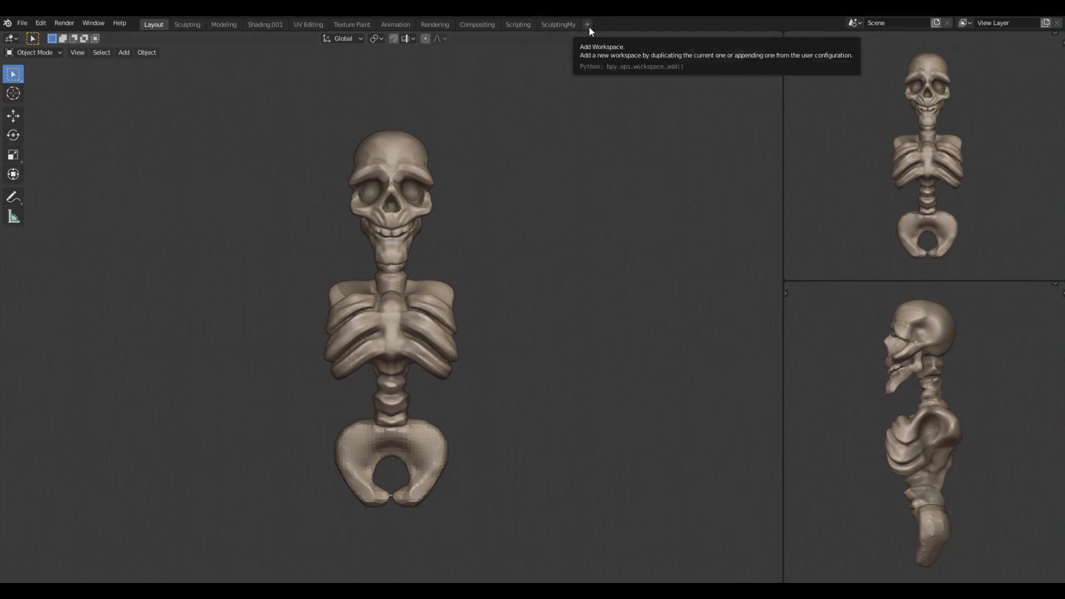
- Duplicate the current workspace as a new one to be named MyNewSculptingSetup
left_click(588, 23)
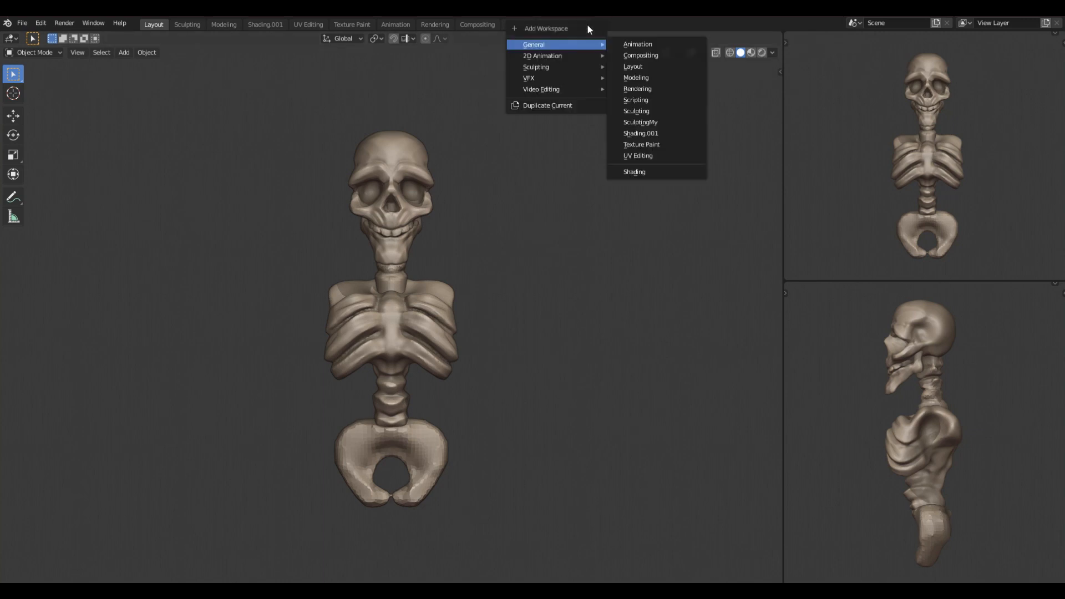
mouse_move(547, 106)
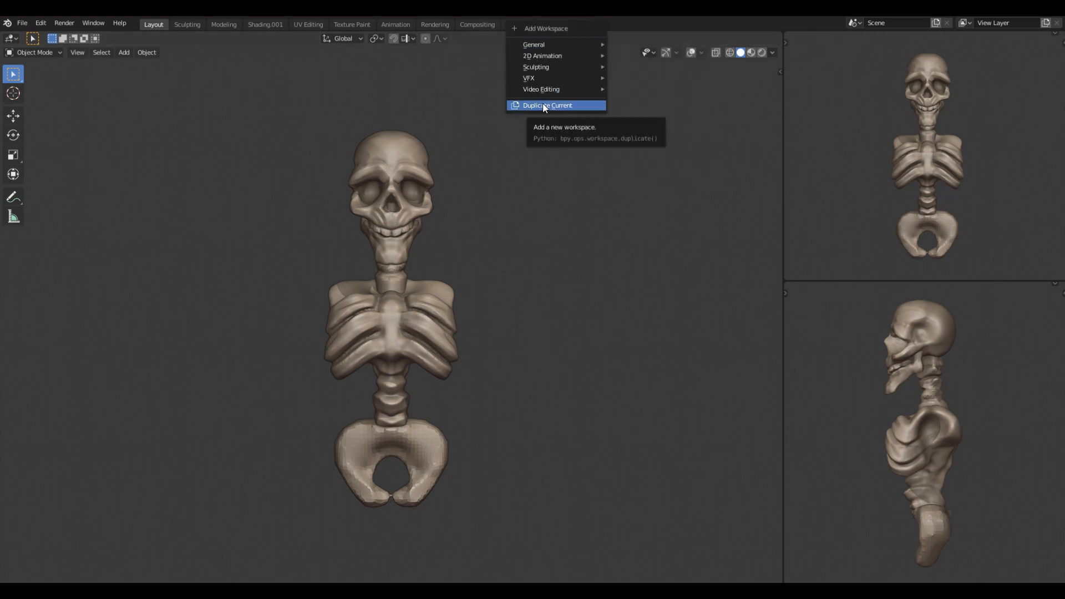
left_click(548, 105)
type("MyNewSculptingSetup")
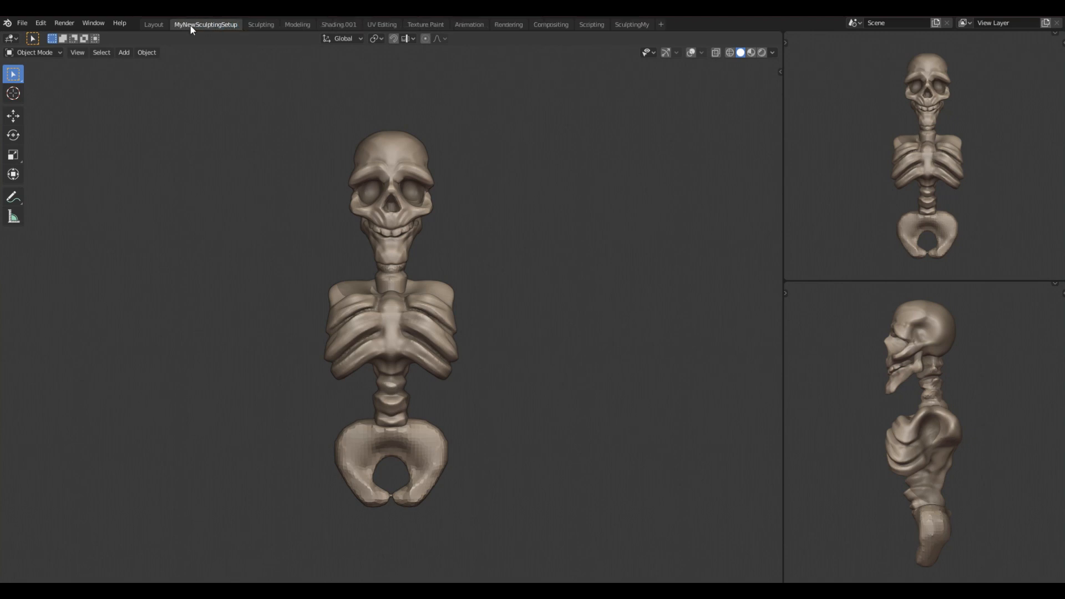
mouse_move(94, 67)
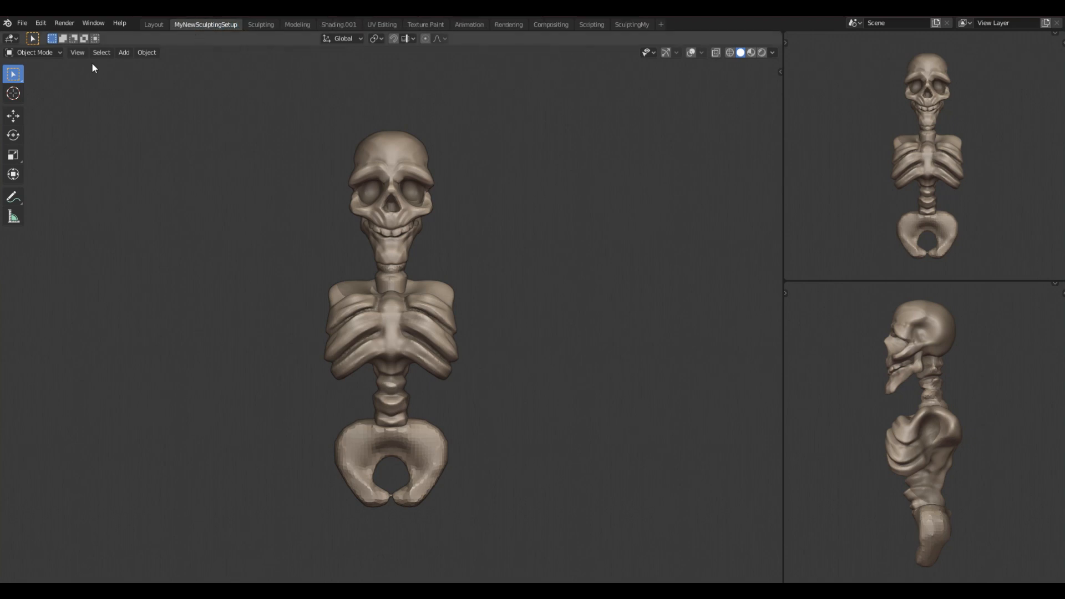
mouse_move(205, 23)
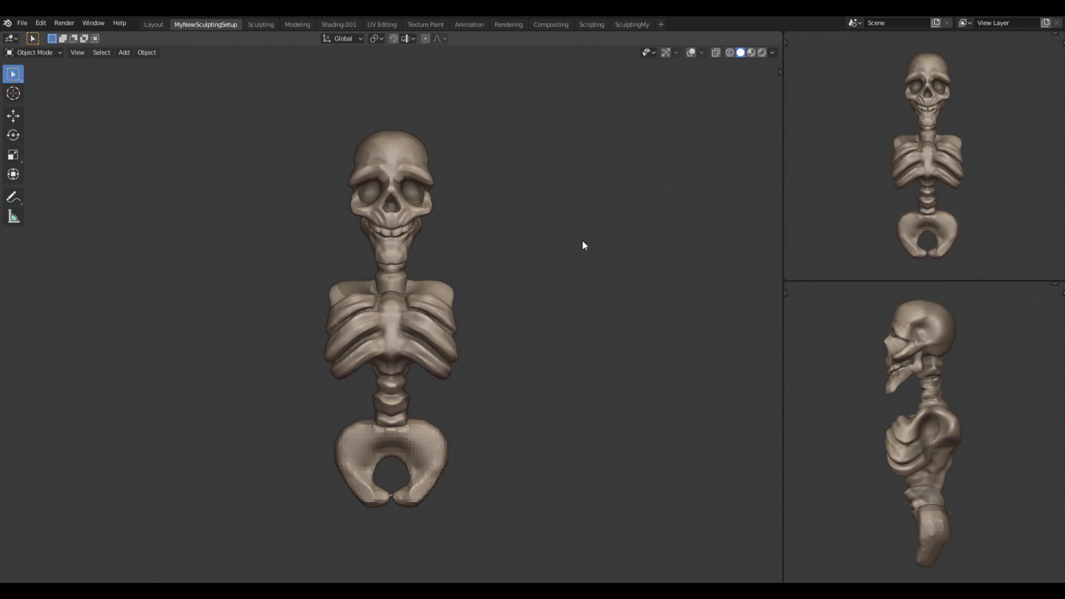
- Go to File > Defaults to save the two-stacked-viewport layout as the startup file
left_click(190, 23)
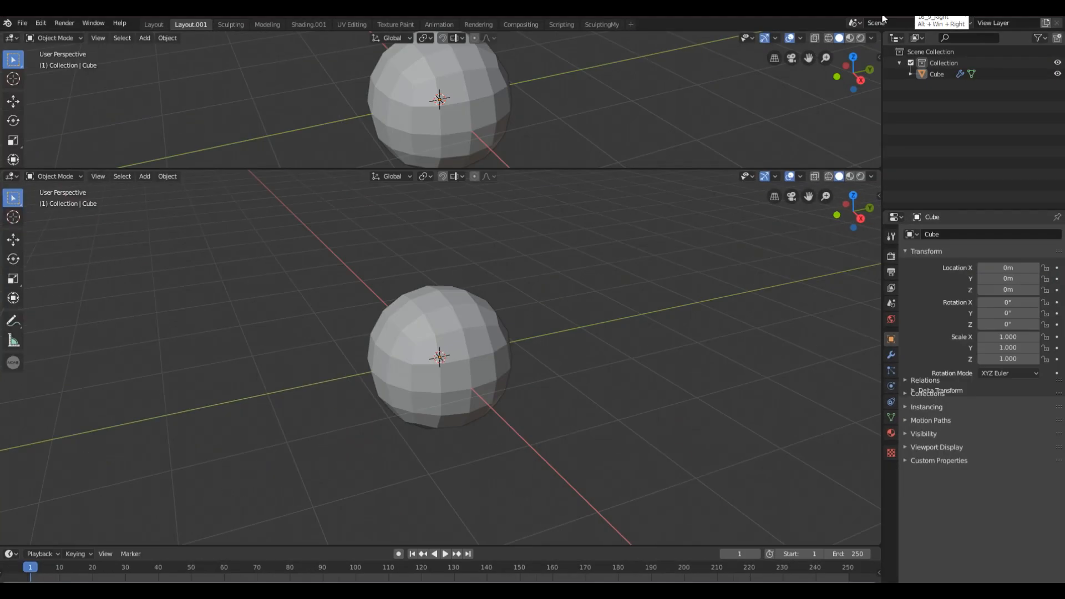
left_click(936, 390)
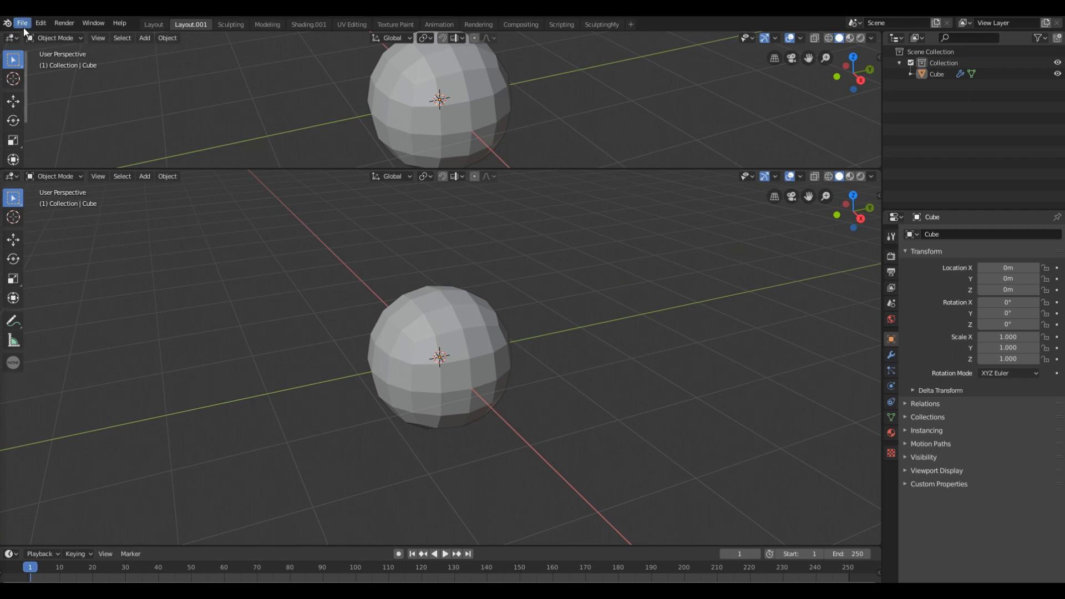
left_click(21, 22)
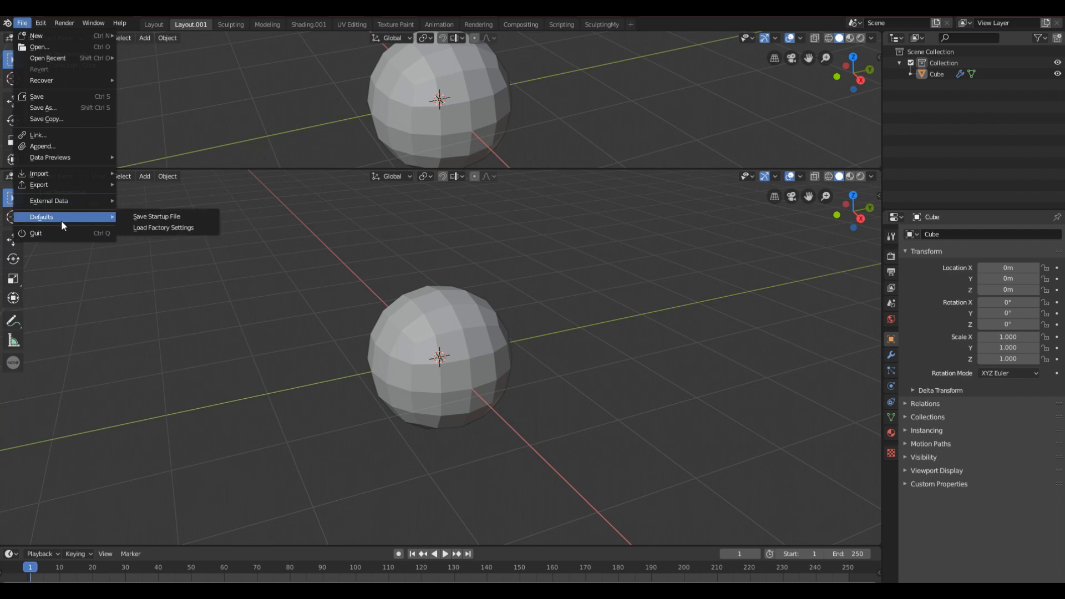
mouse_move(155, 216)
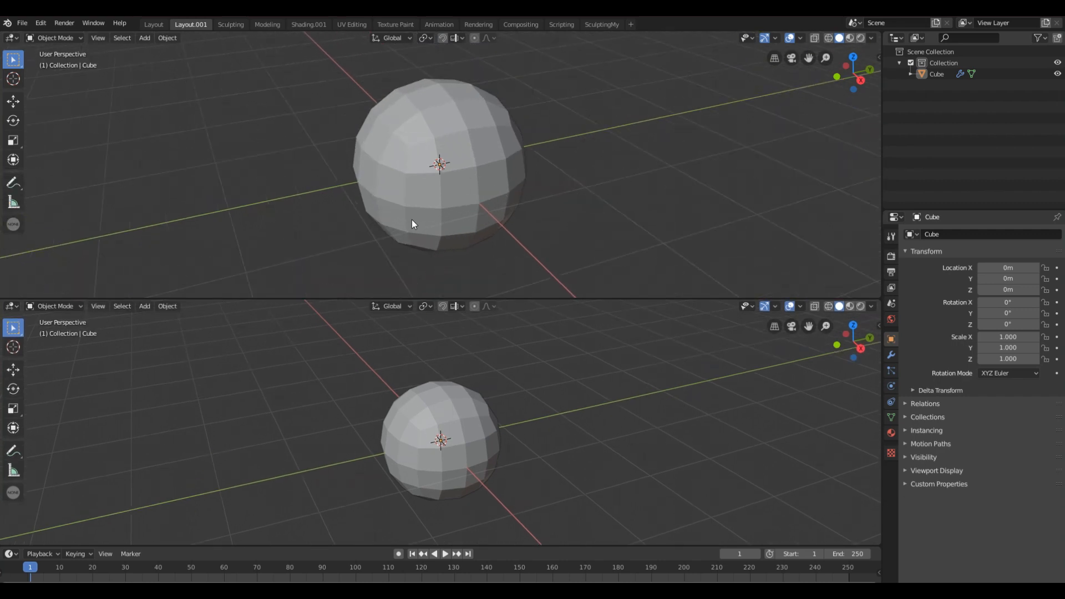
mouse_move(292, 213)
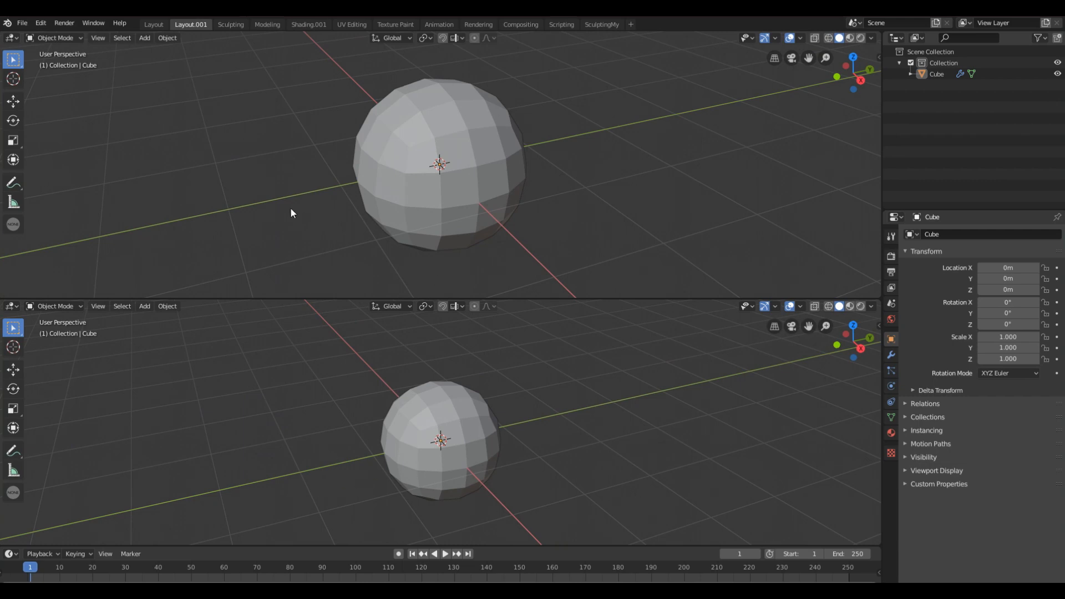
mouse_move(370, 392)
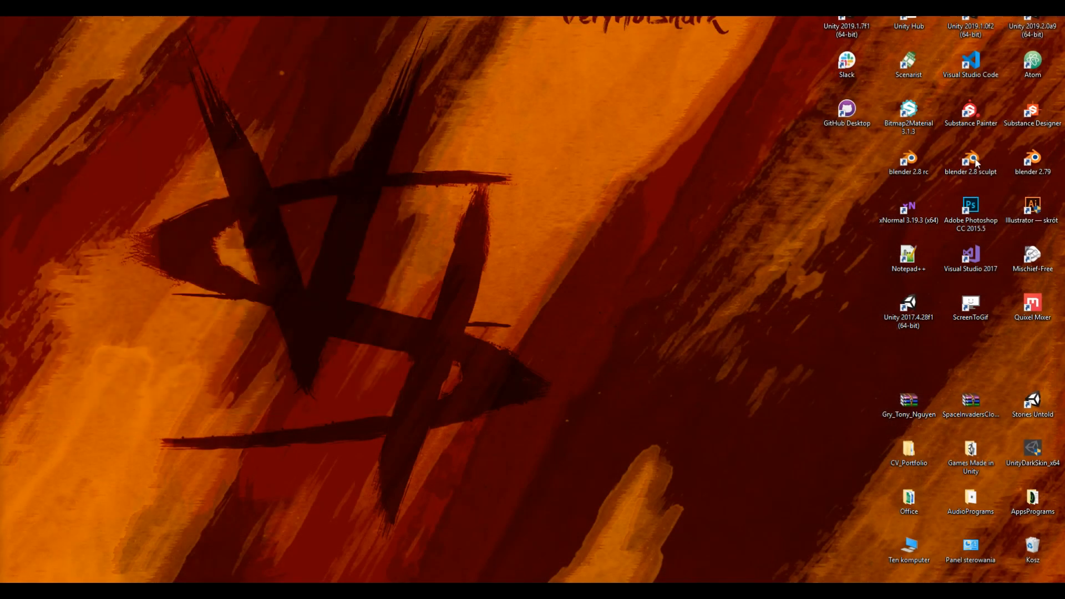
- Relaunch Blender from the blender 2.8 rc desktop shortcut
left_click(909, 162)
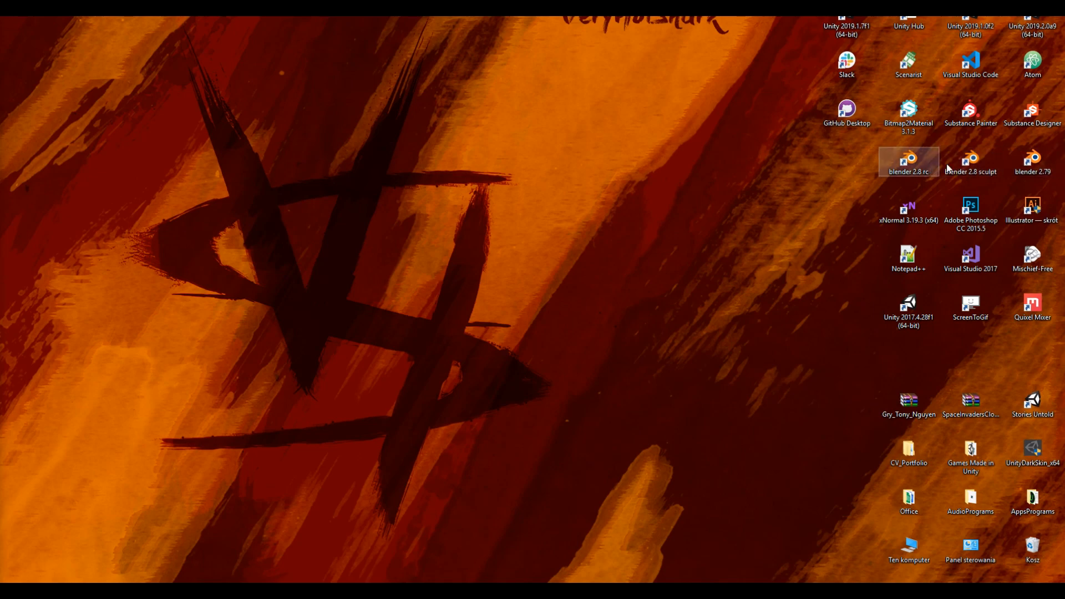
double_click(909, 161)
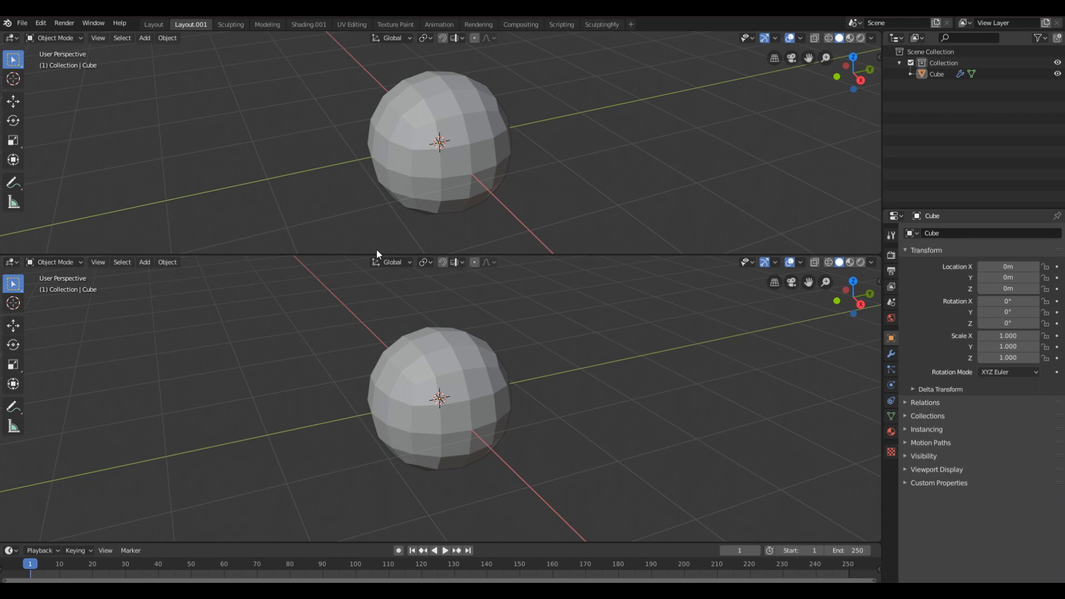
- Save the plain single-viewport layout as the startup file, then quit with Save
left_click(22, 23)
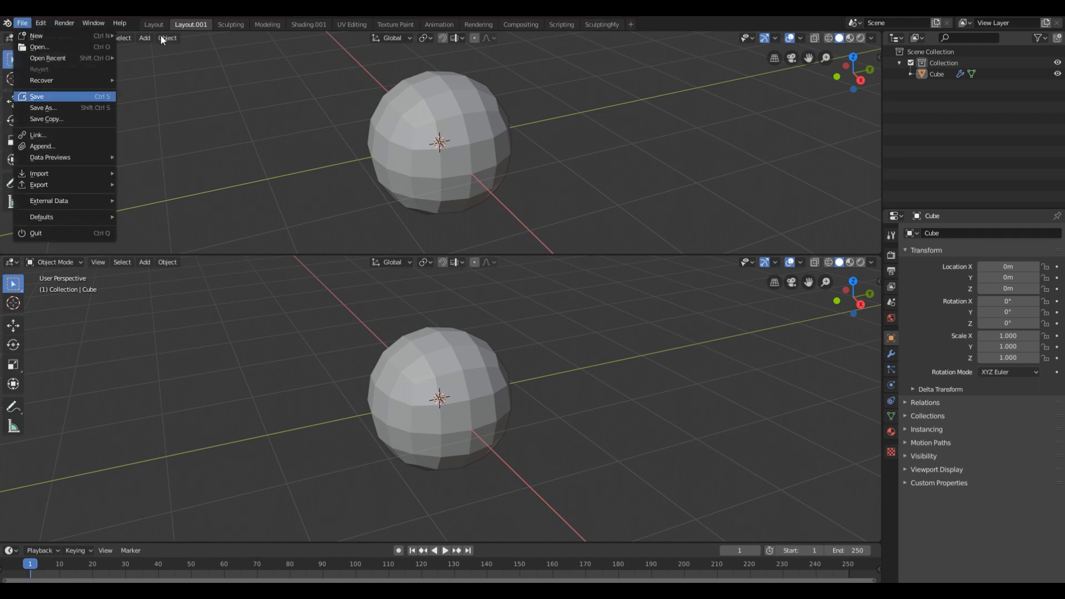
right_click(190, 24)
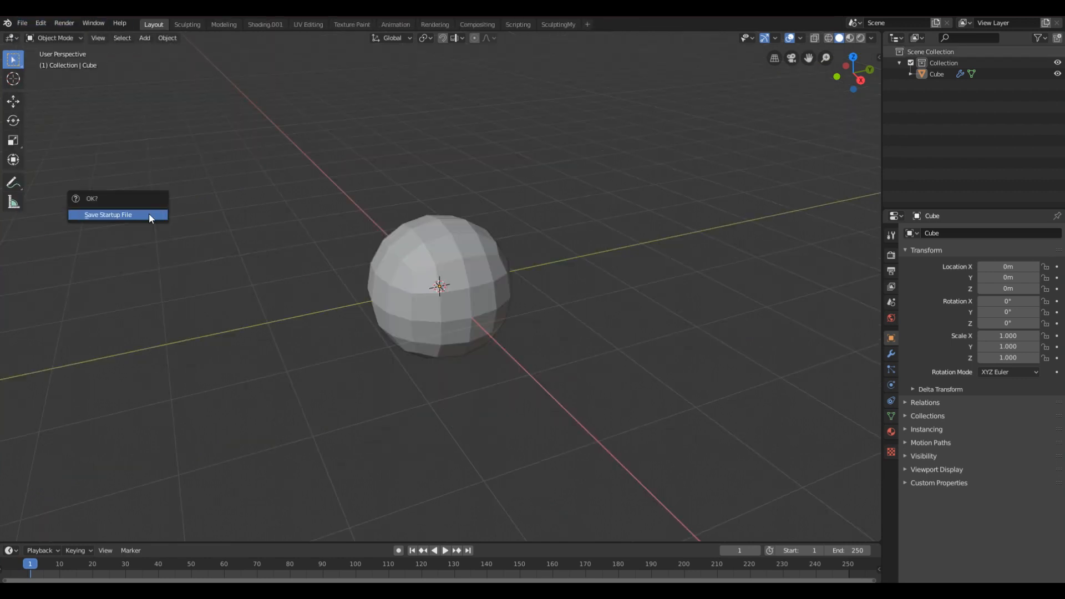
left_click(108, 215)
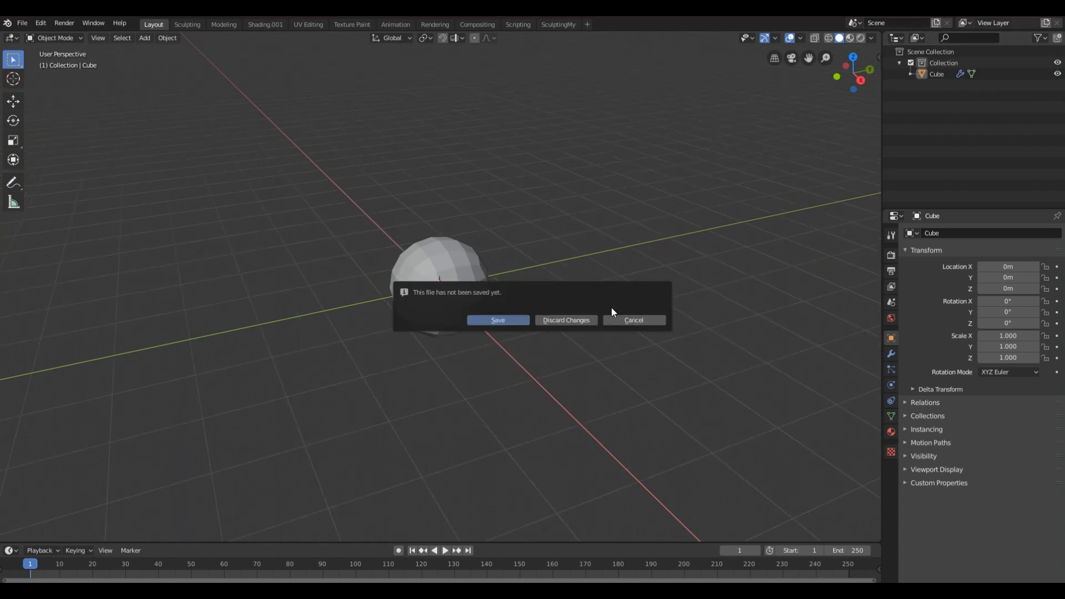
mouse_move(632, 320)
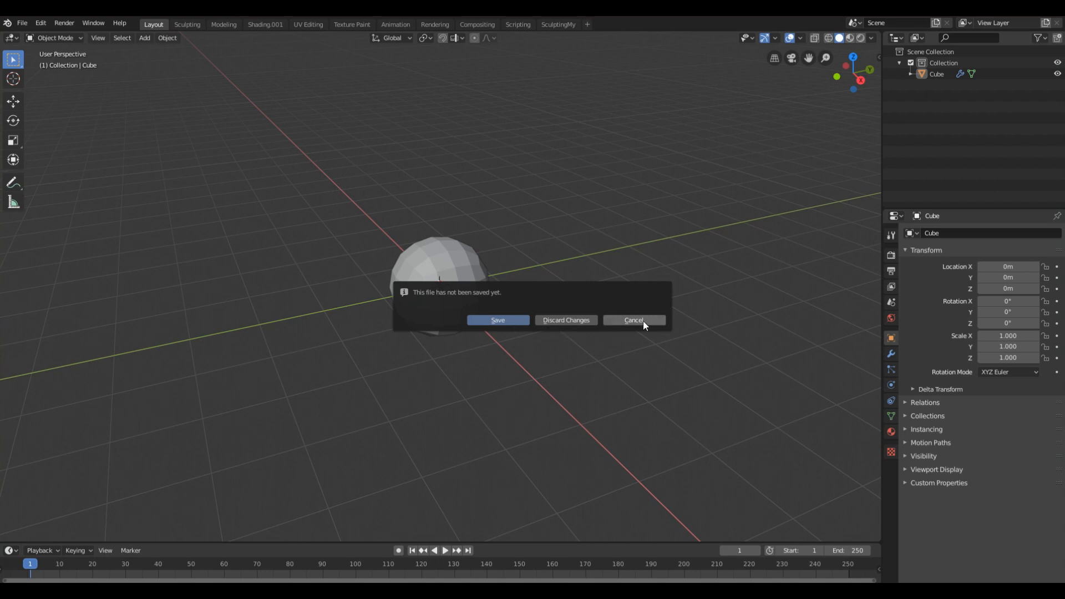
mouse_move(497, 320)
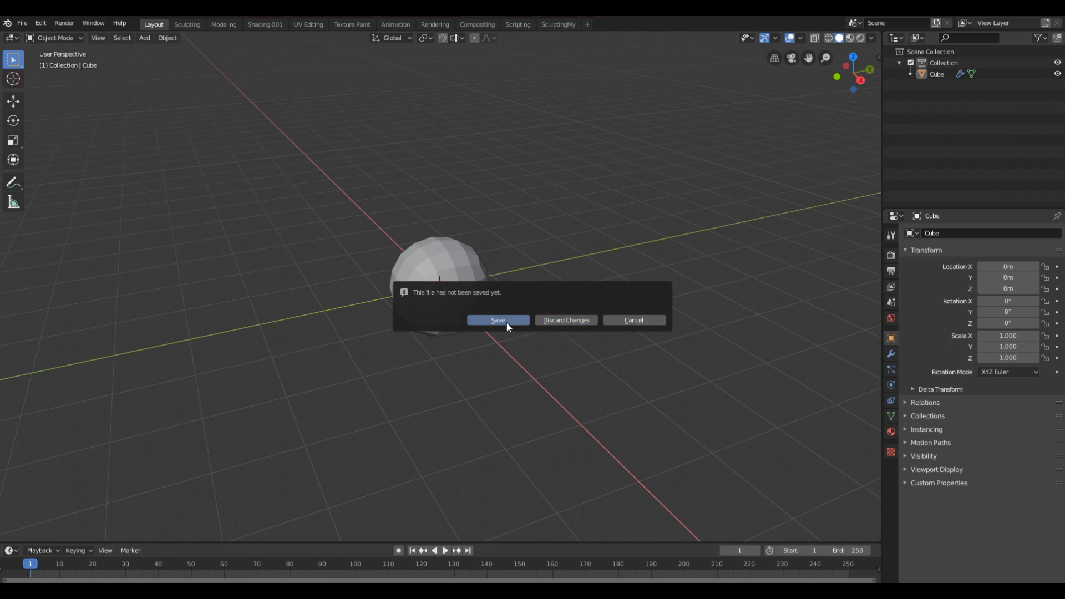
left_click(565, 320)
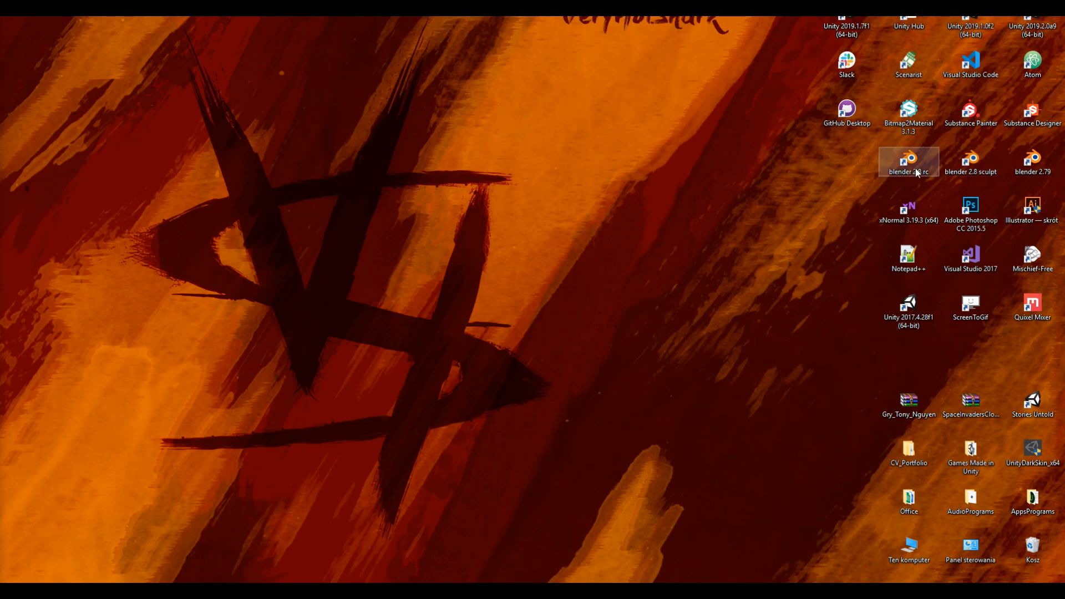
- Relaunch Blender, switch to the SculptingMy workspace, then quit
double_click(909, 161)
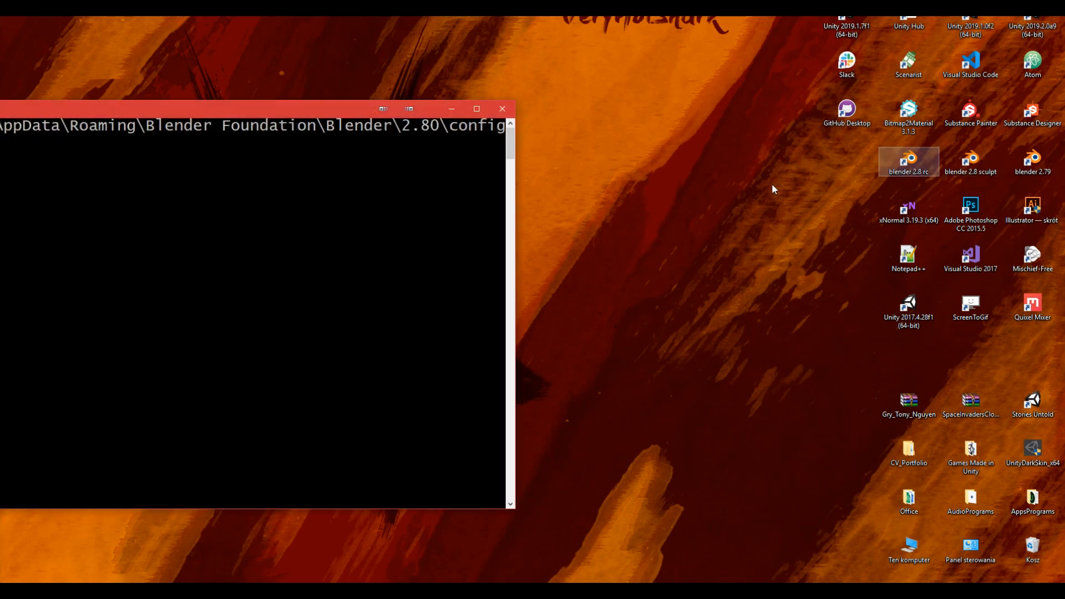
double_click(909, 161)
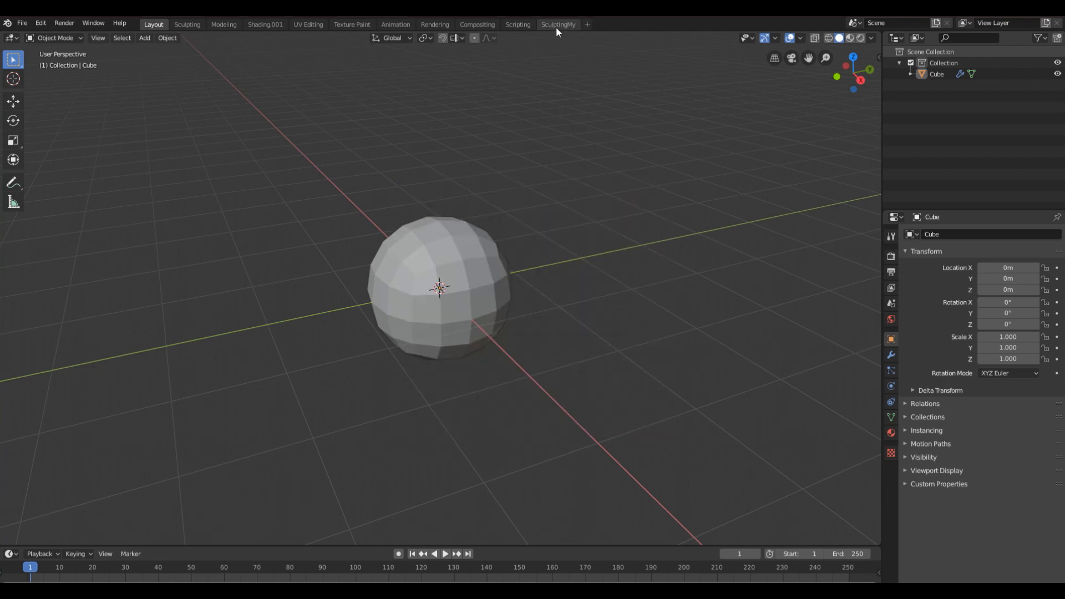
left_click(559, 23)
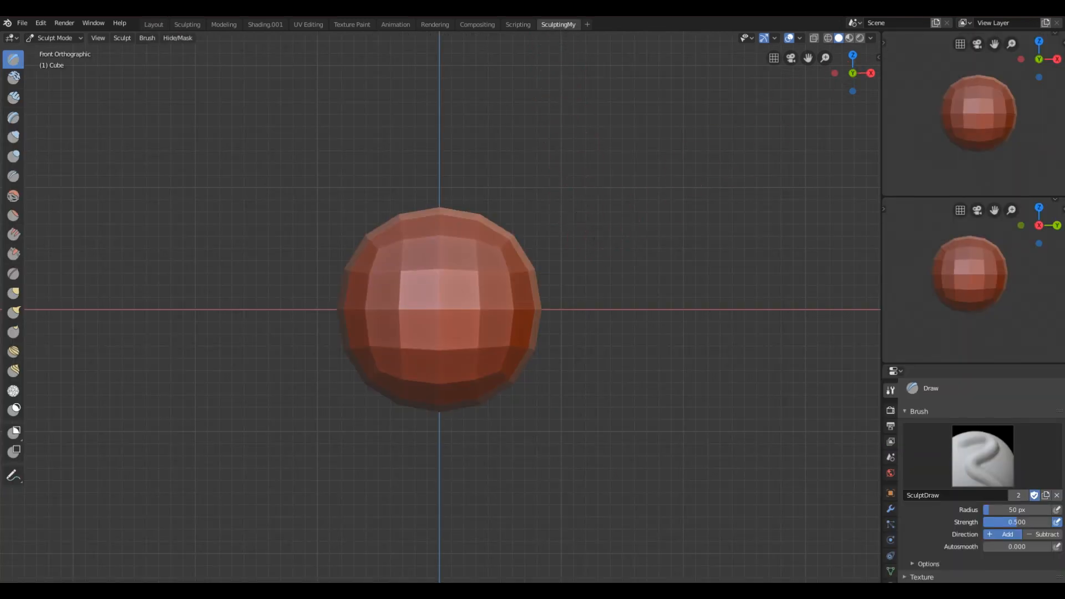
left_click(23, 22)
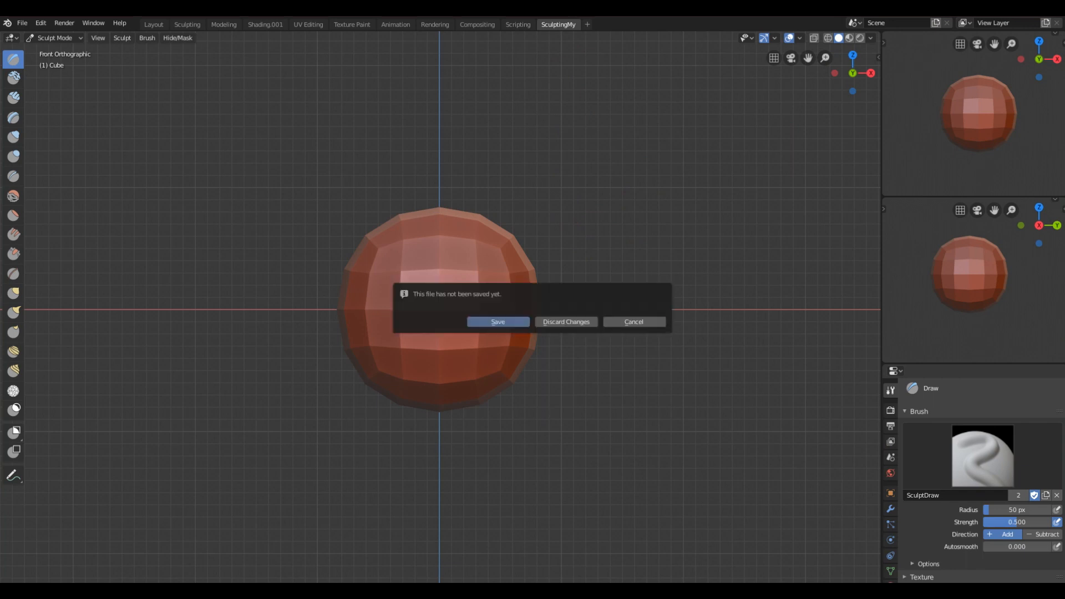